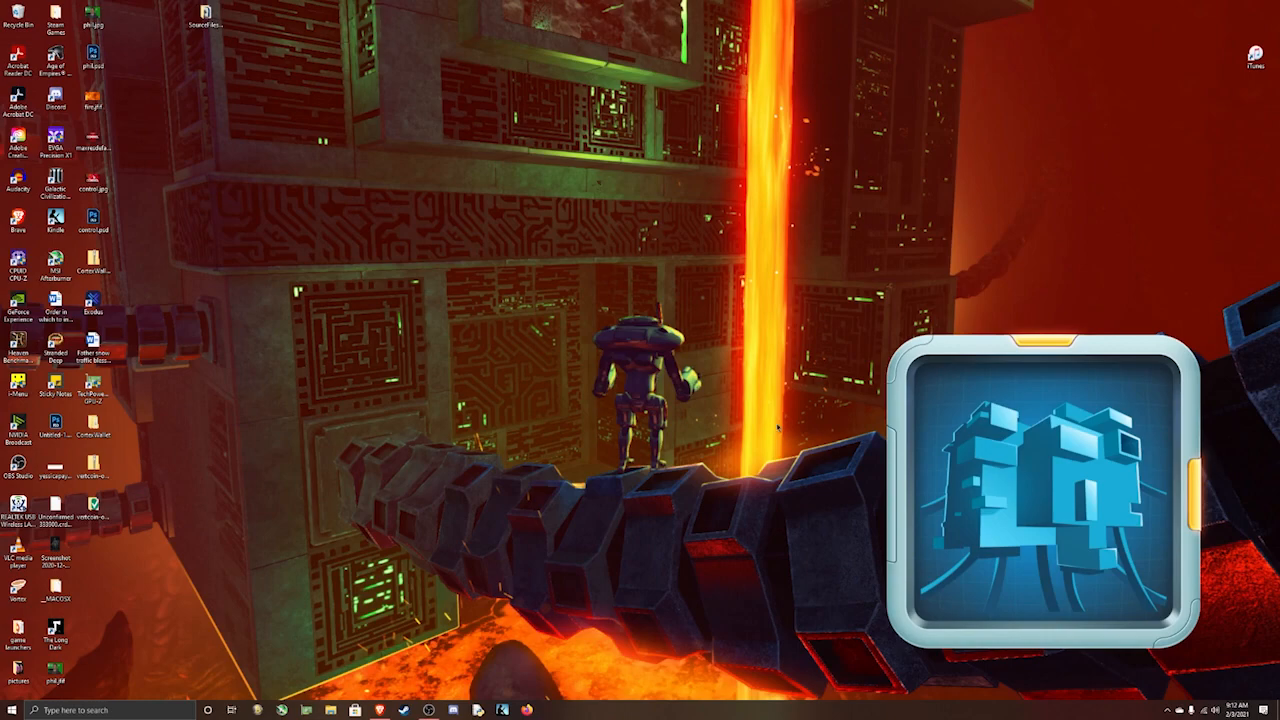
pyautogui.moveTo(772, 424)
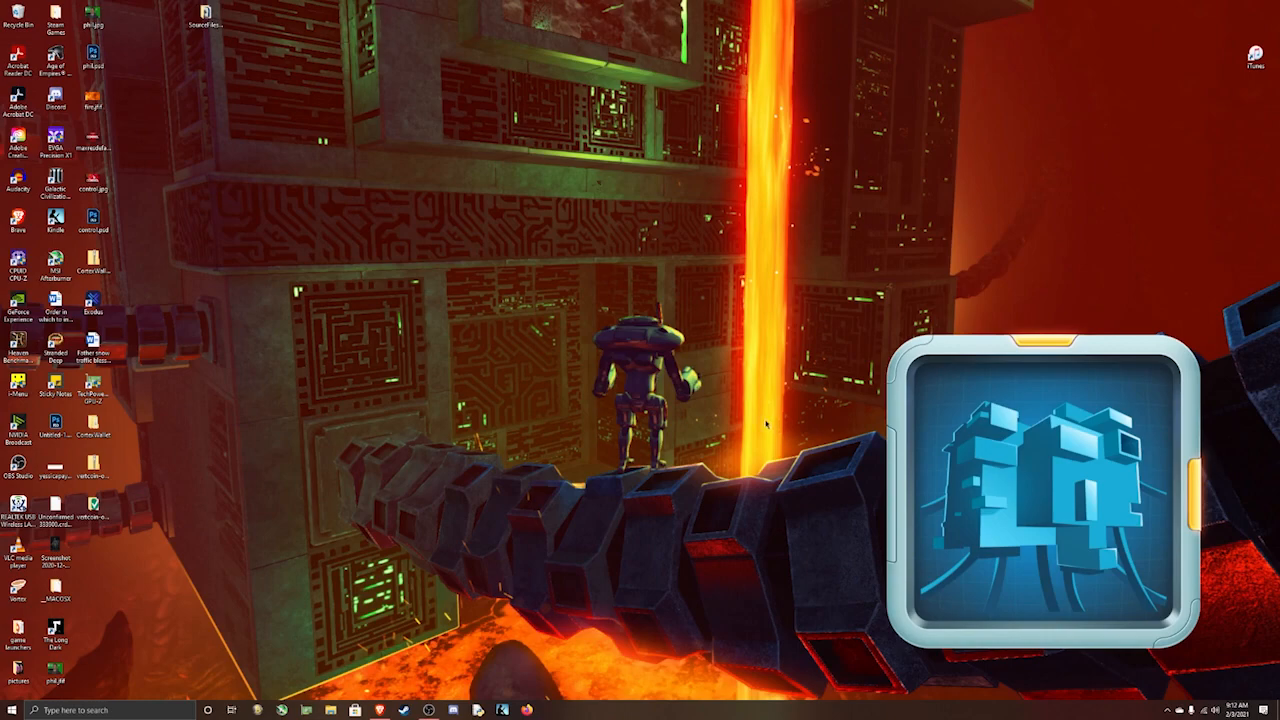
pyautogui.moveTo(770, 414)
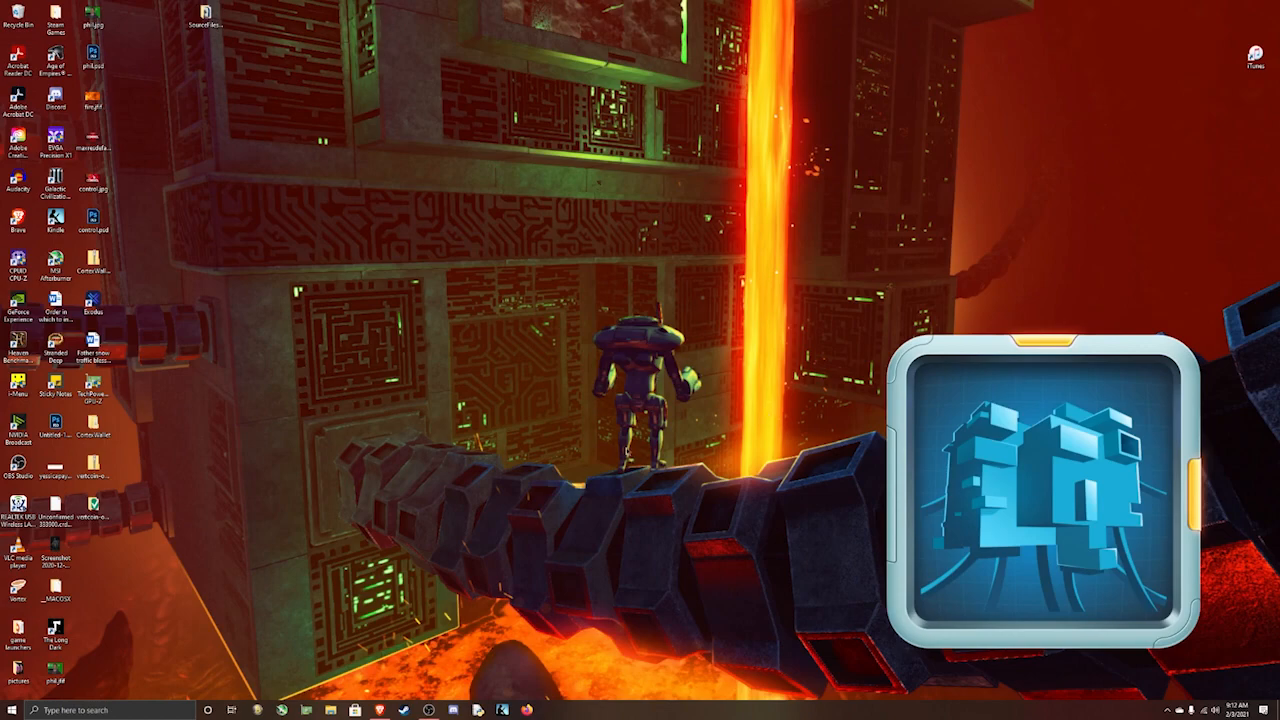
pyautogui.moveTo(182, 564)
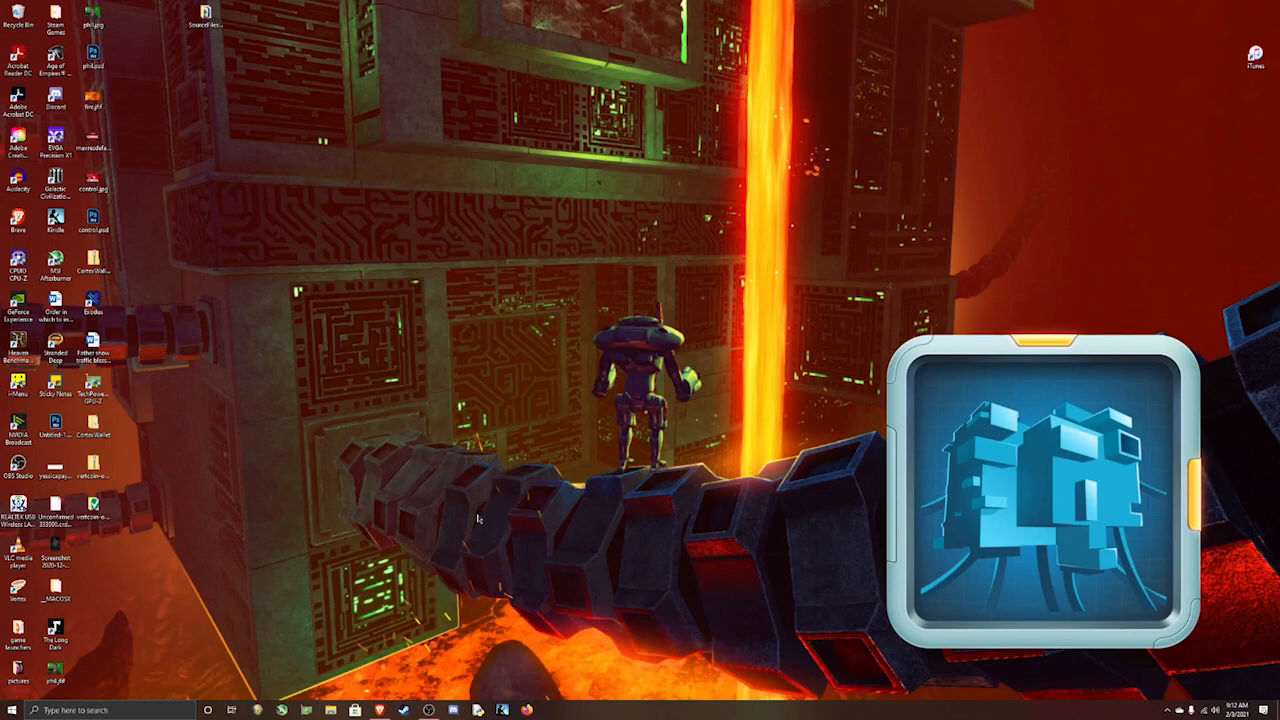
pyautogui.moveTo(602, 672)
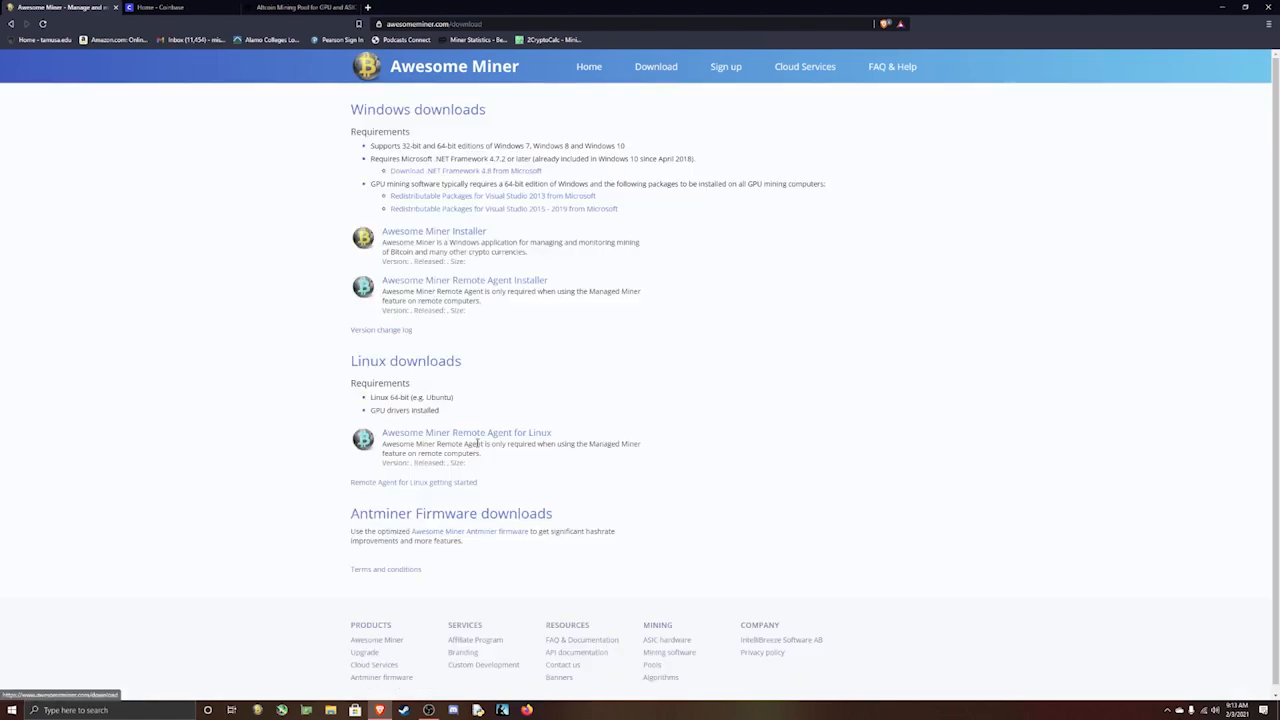
# Download the Awesome Miner Windows installer to the desktop and run it.
pyautogui.click(434, 232)
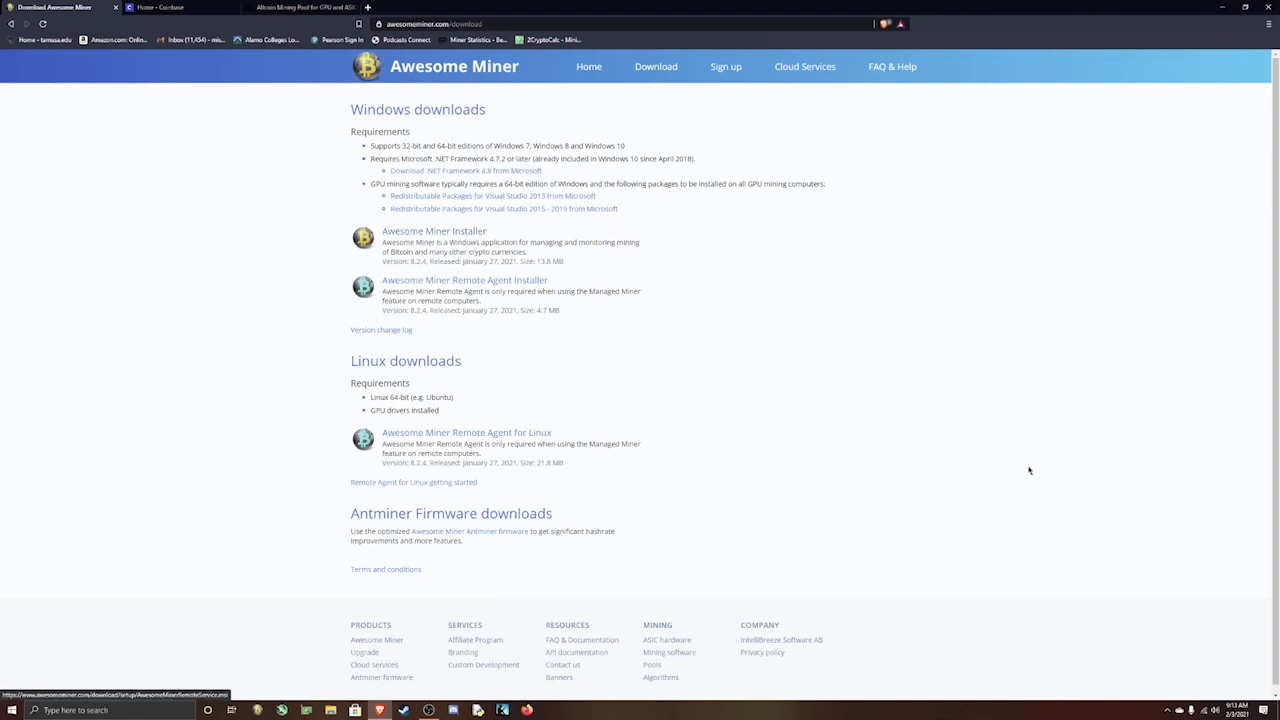
pyautogui.click(432, 232)
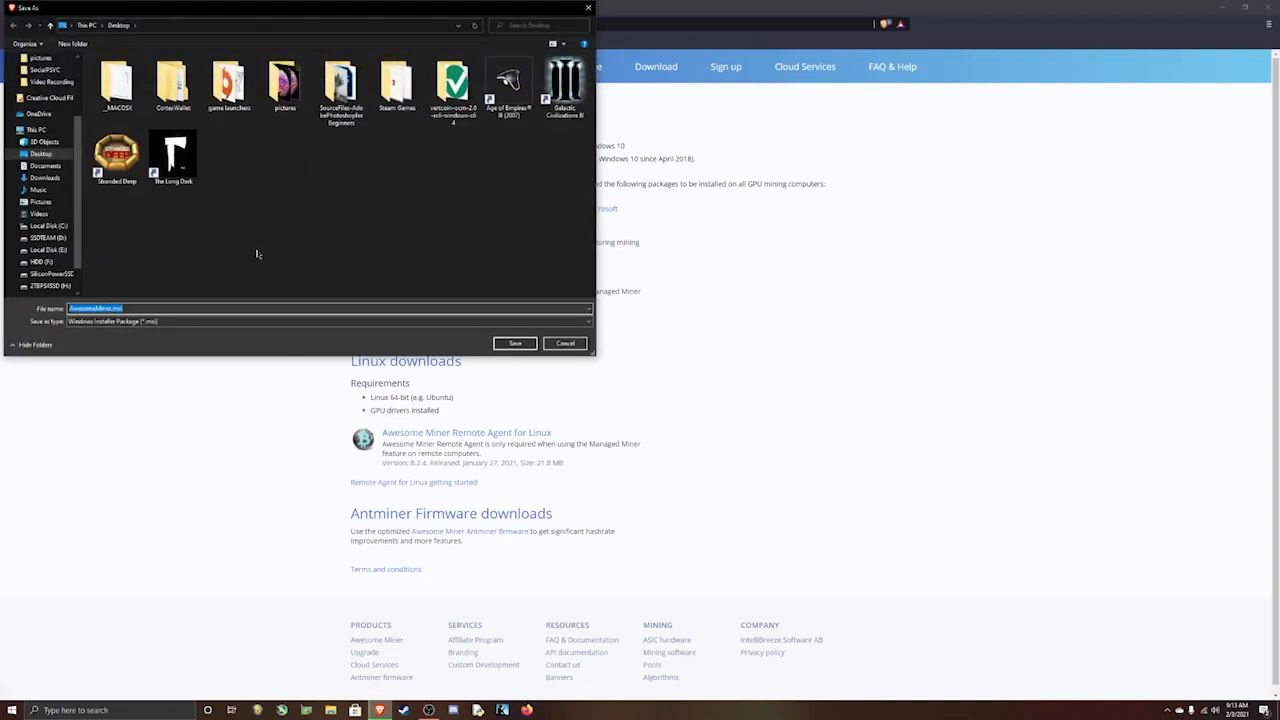
pyautogui.click(514, 344)
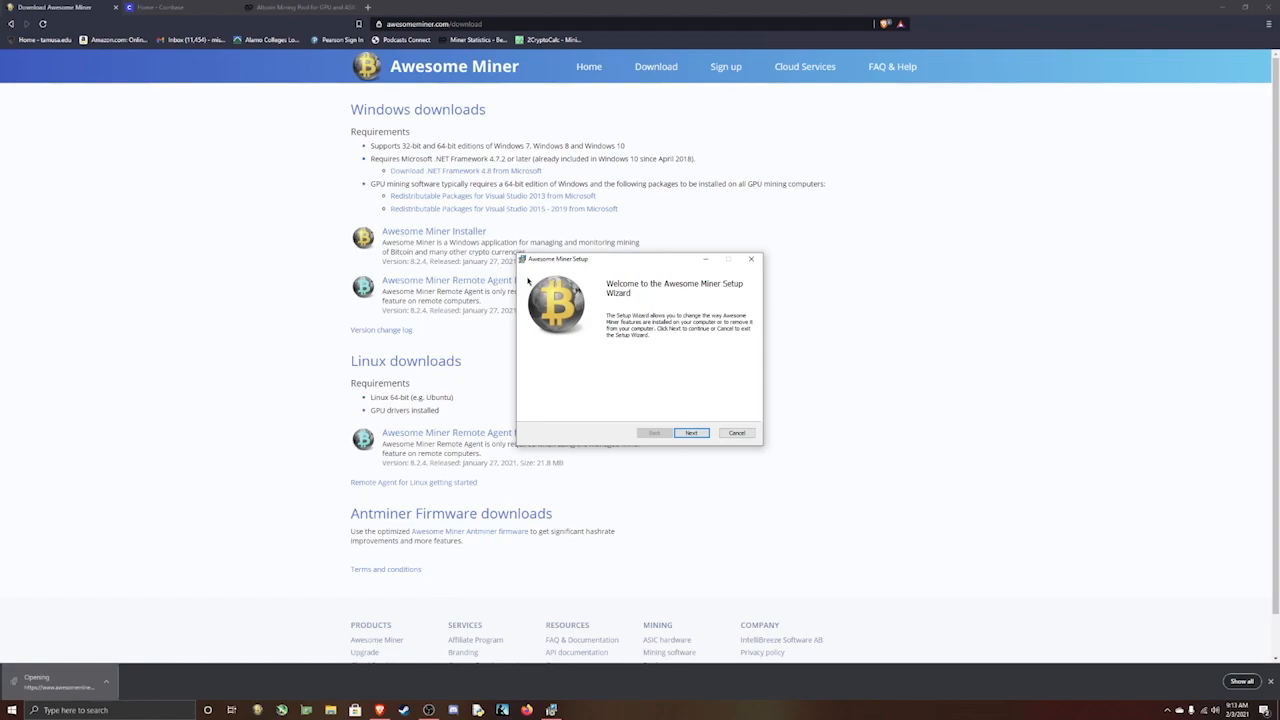
# Cancel out of the setup wizard, leaving the existing installation untouched.
pyautogui.click(692, 432)
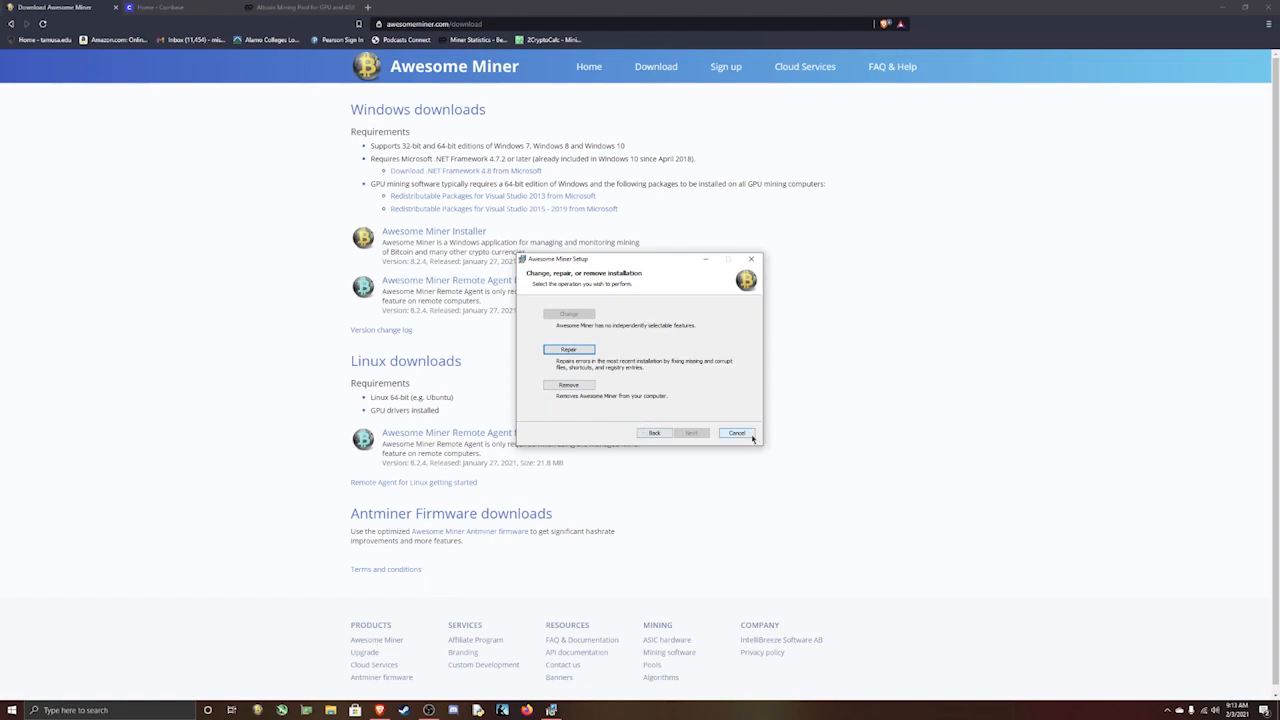
pyautogui.click(736, 432)
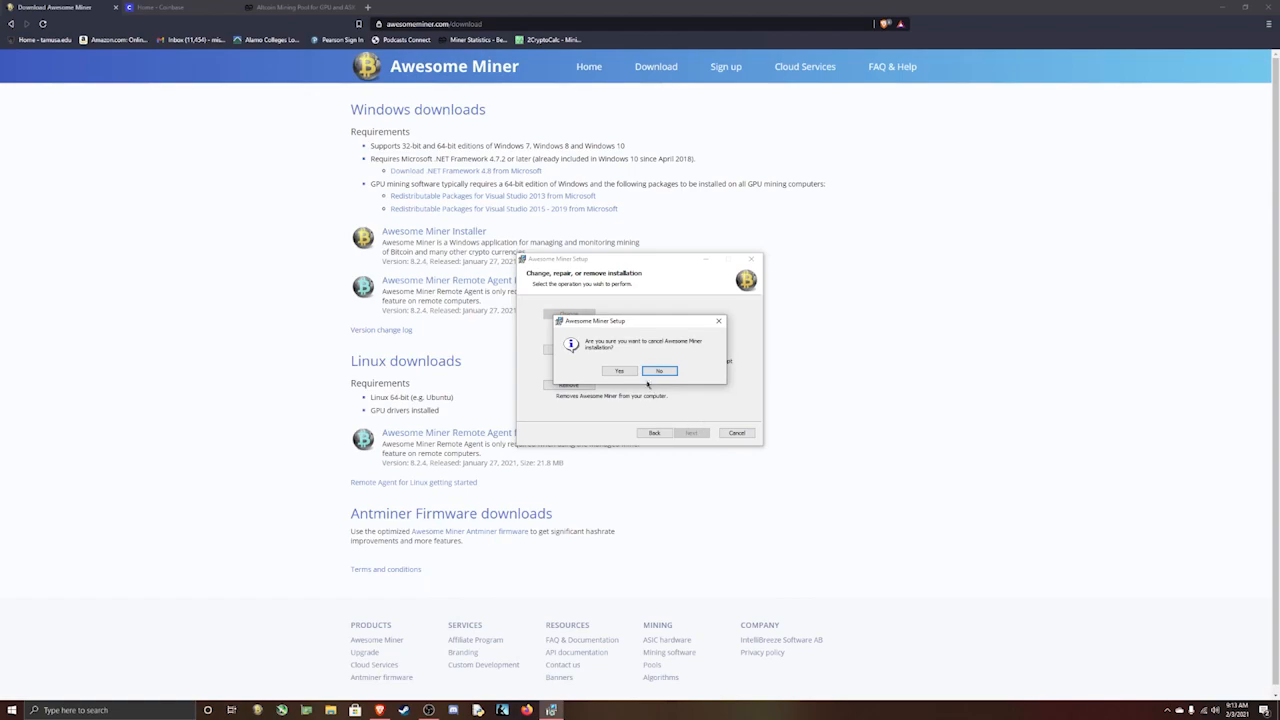
pyautogui.click(620, 370)
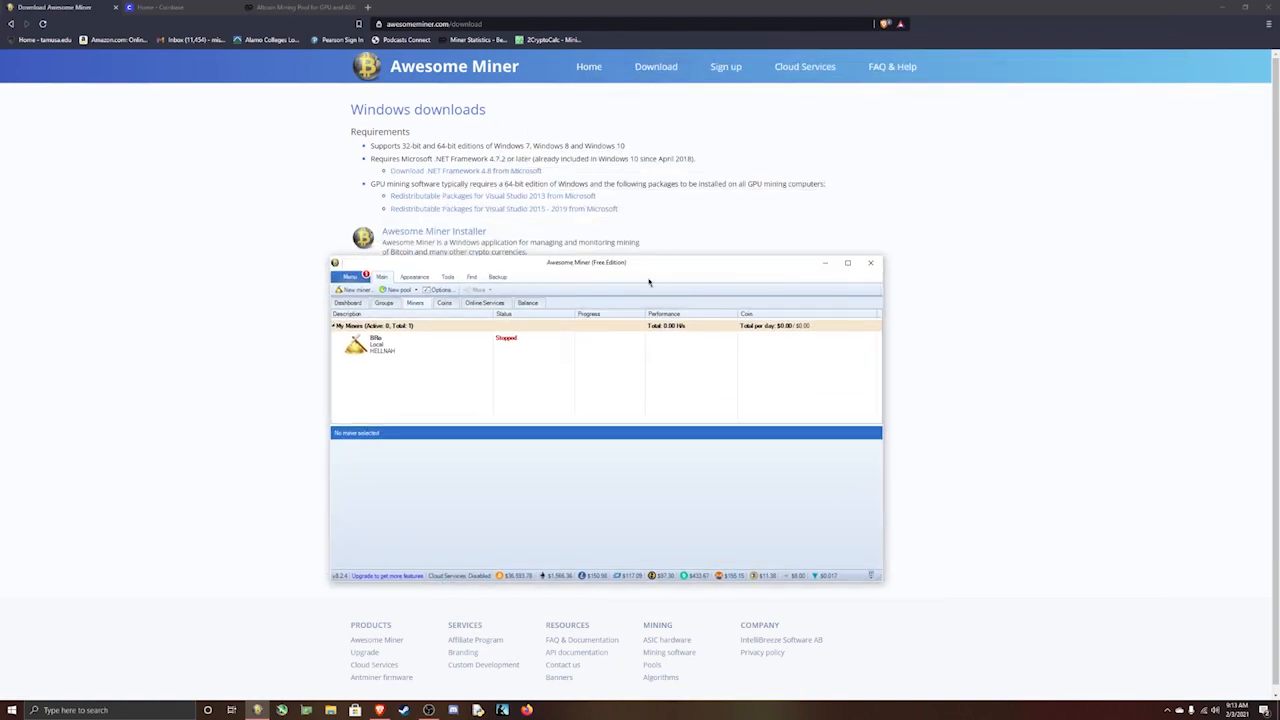
# Begin the Add New Miner wizard with Managed Miner as the miner type.
pyautogui.click(356, 288)
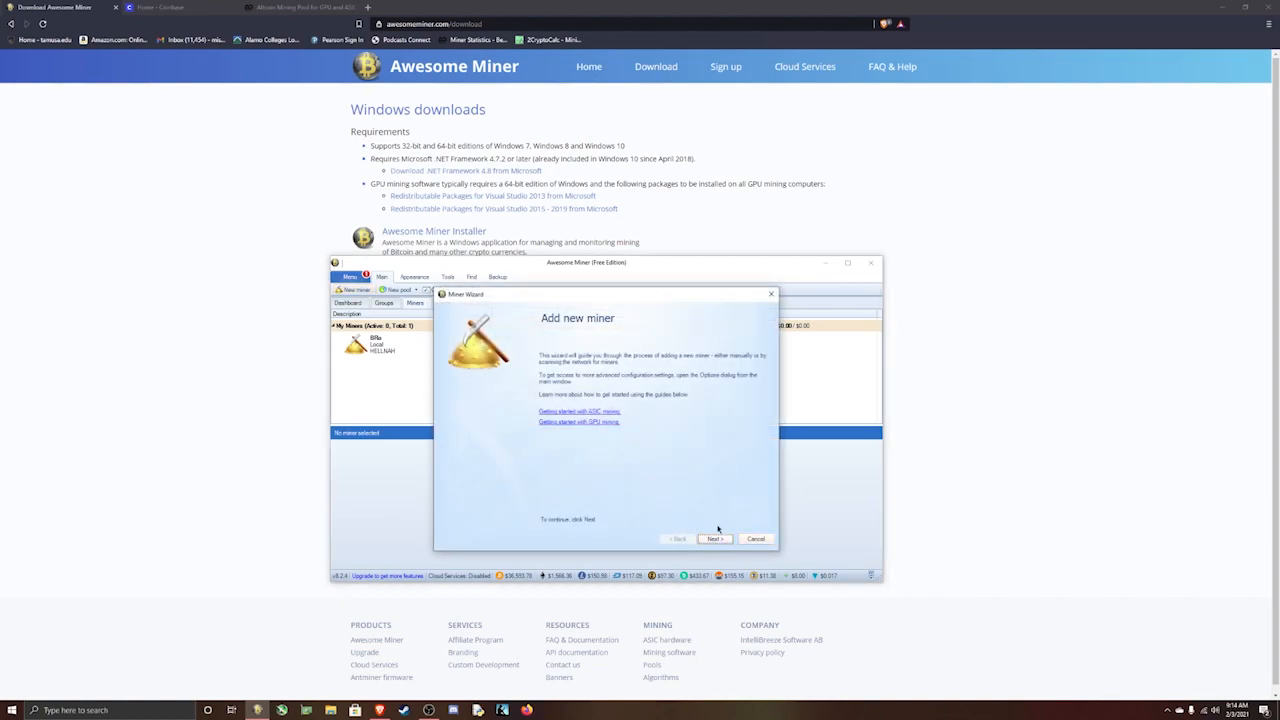
pyautogui.click(714, 540)
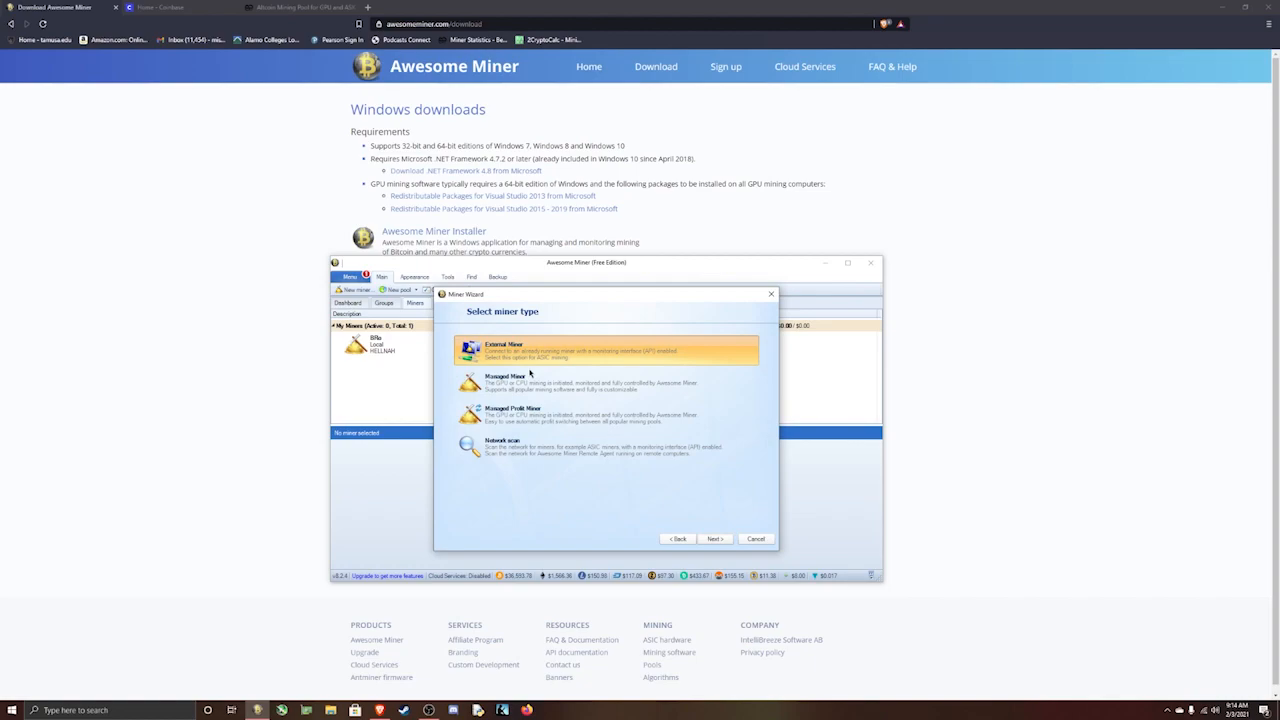
pyautogui.moveTo(510, 384)
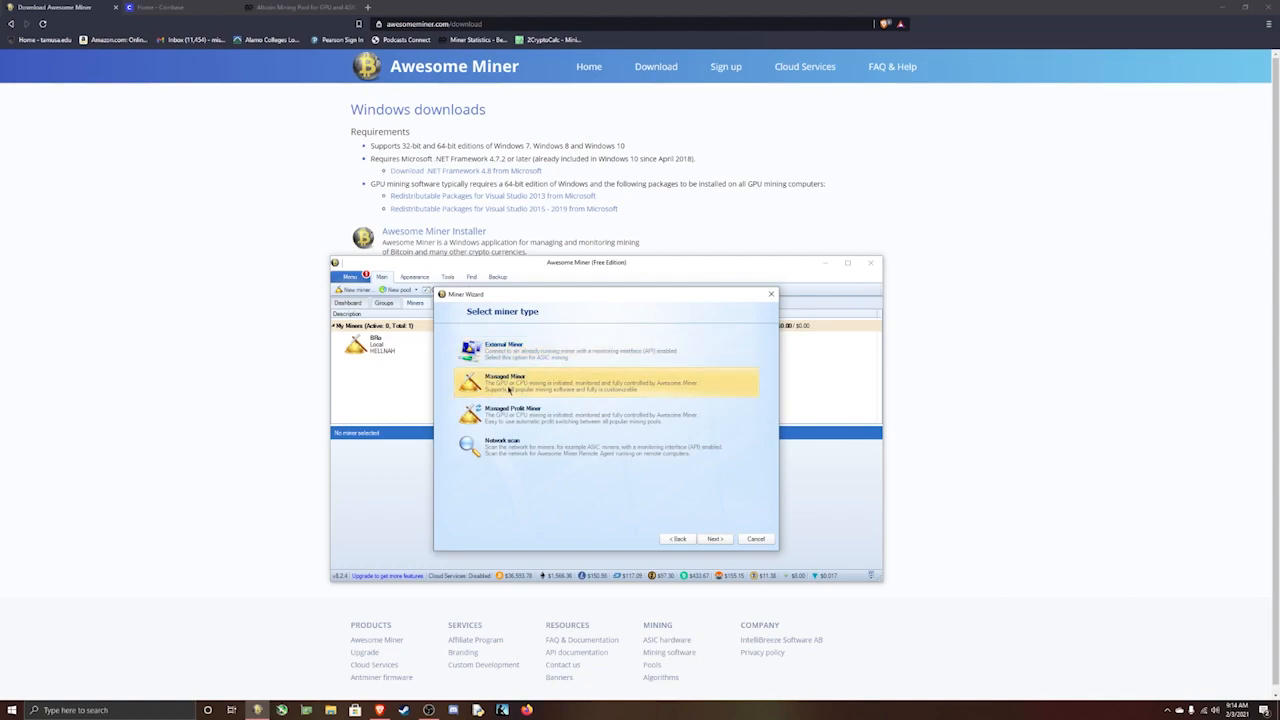
pyautogui.click(714, 540)
pyautogui.write('mumbojumbo')
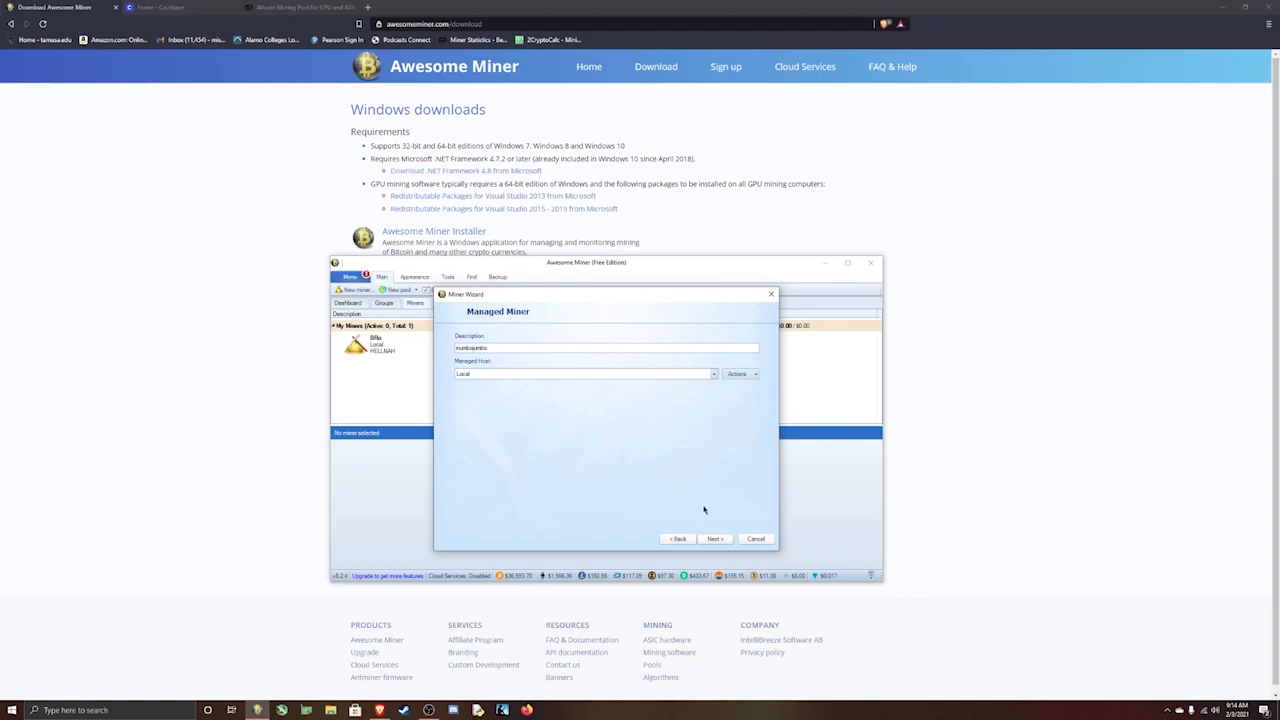
# Set the pool algorithm to Ethereum and choose the Ethash Ethminer as mining software.
pyautogui.click(714, 538)
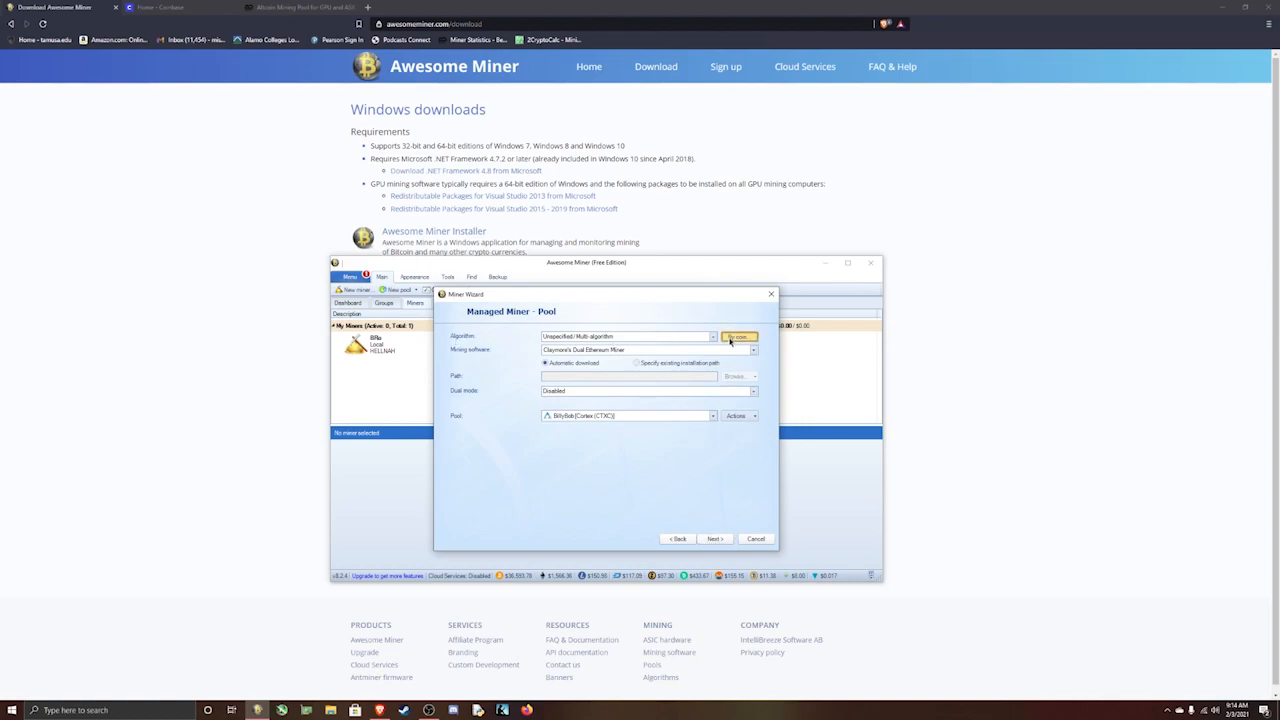
pyautogui.click(738, 336)
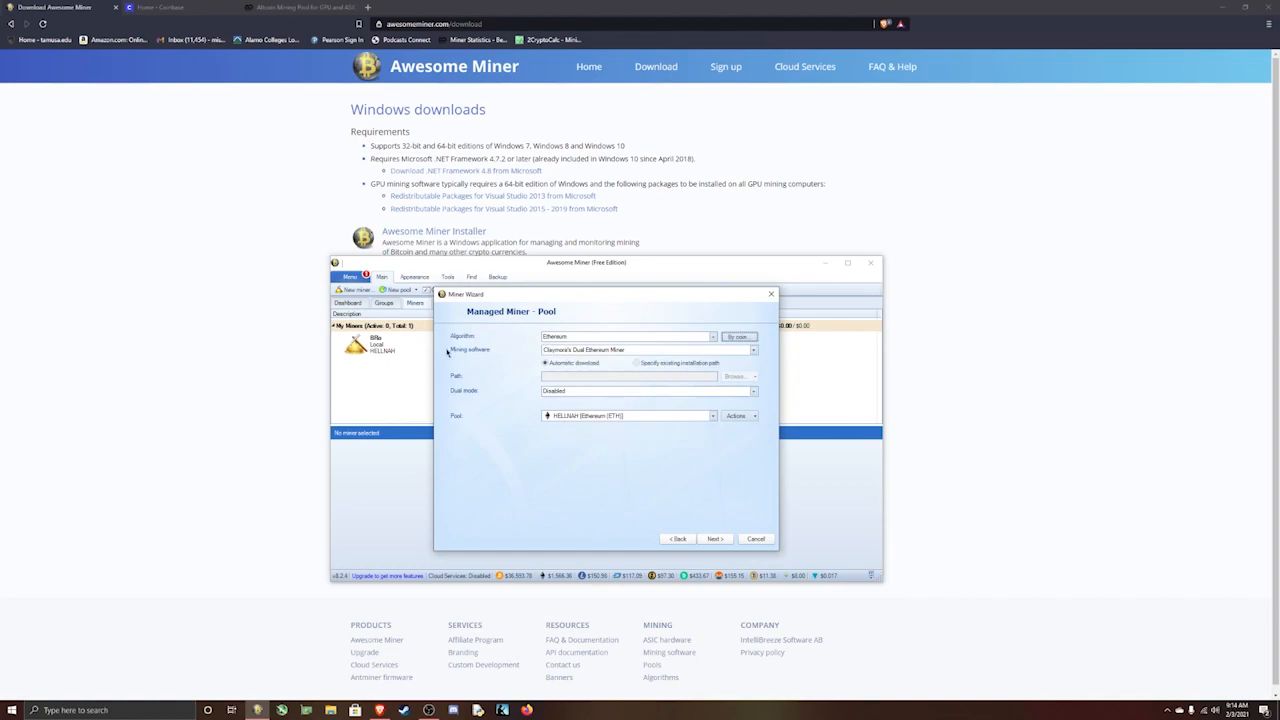
pyautogui.click(752, 350)
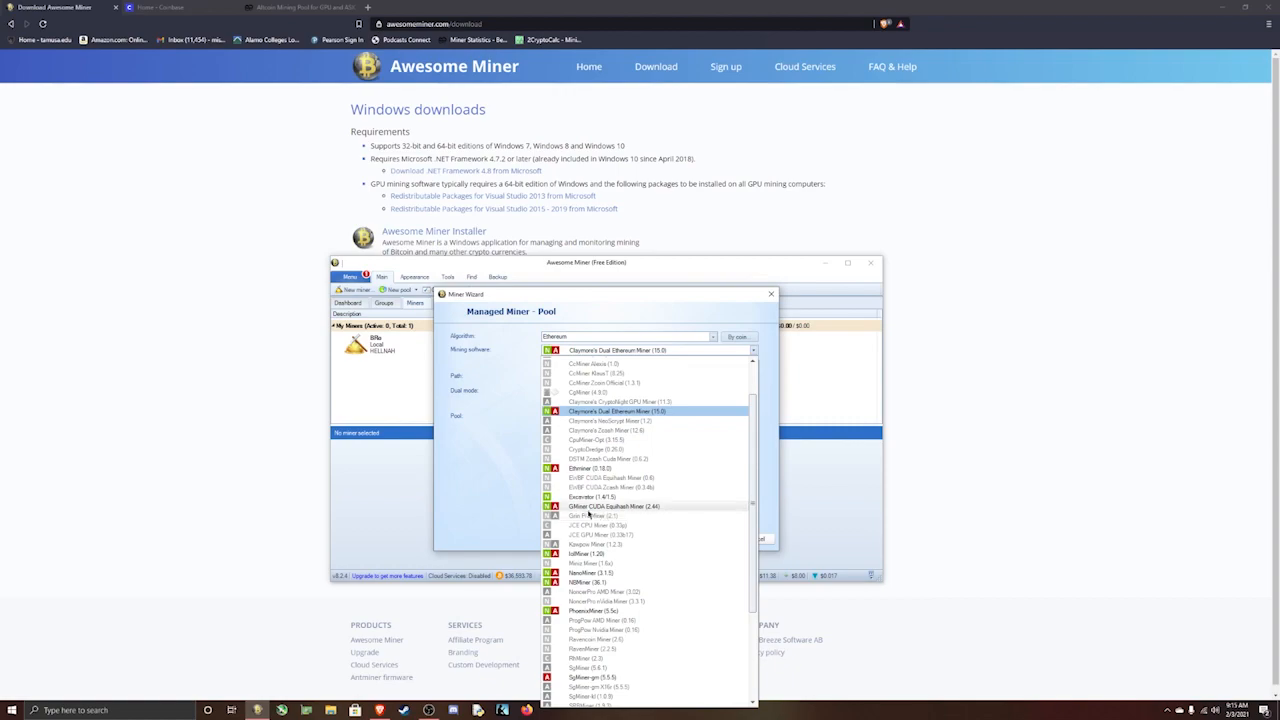
pyautogui.click(614, 506)
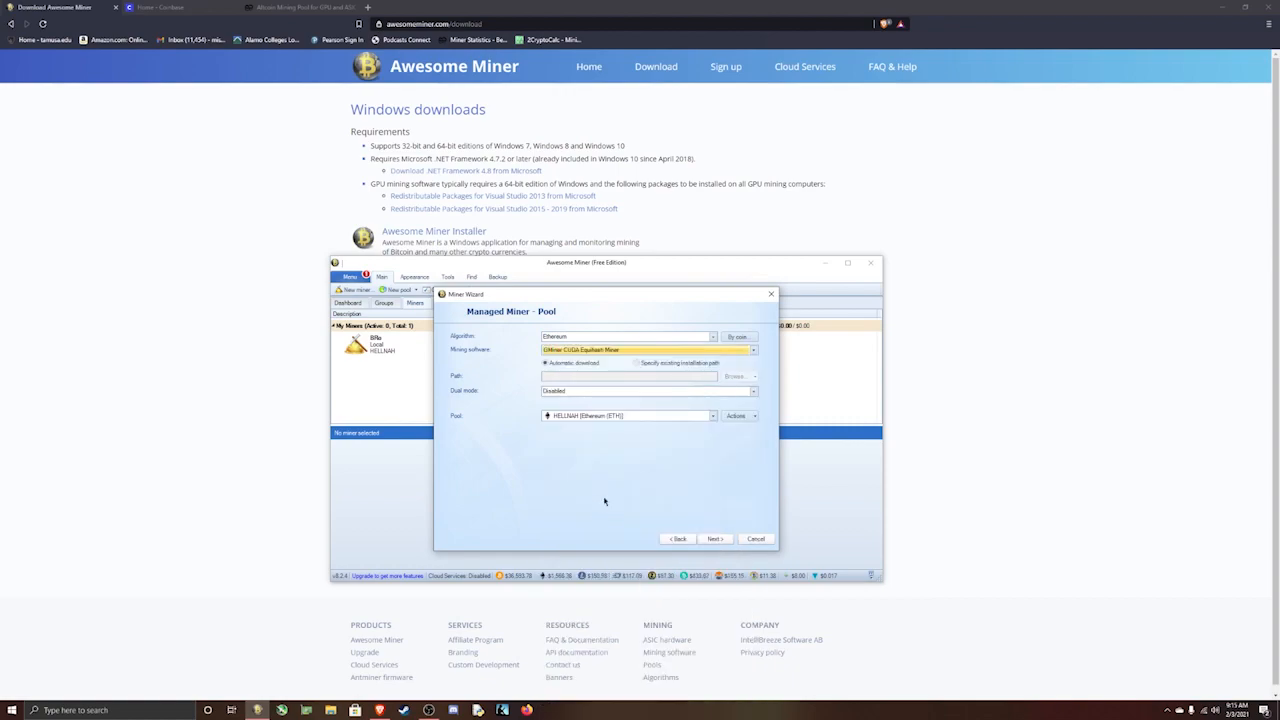
pyautogui.moveTo(616, 416)
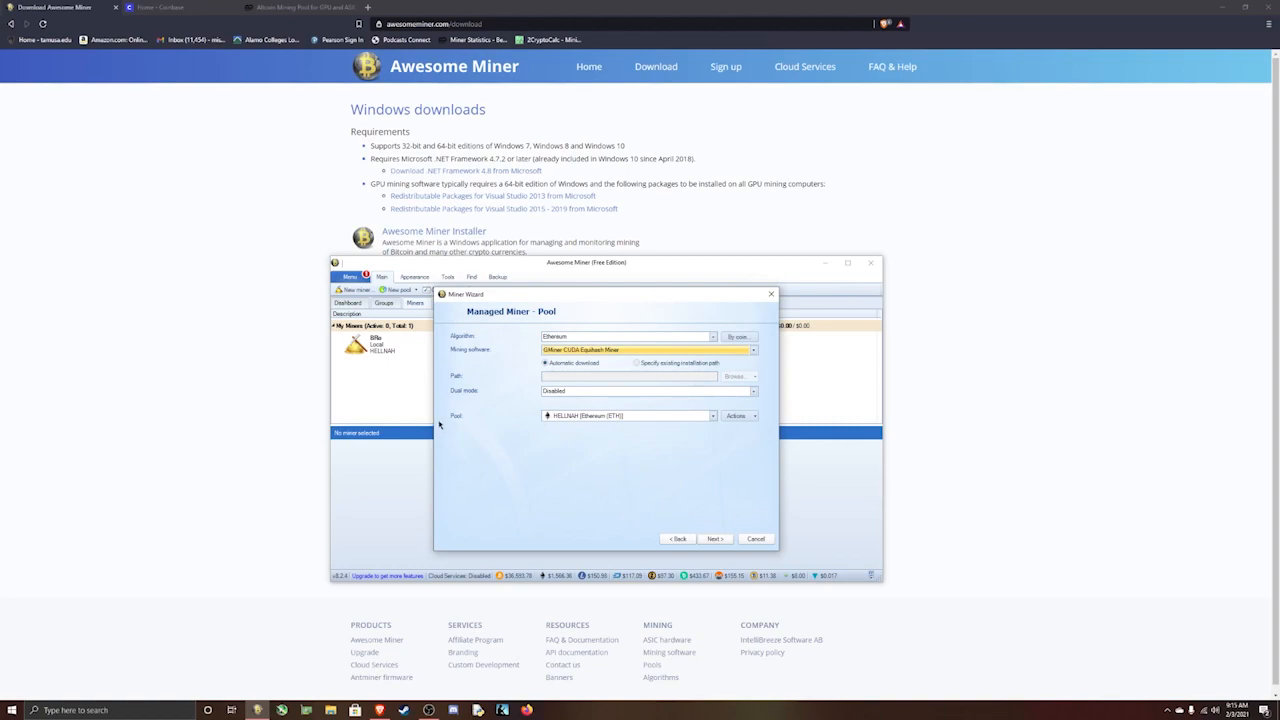
pyautogui.moveTo(456, 418)
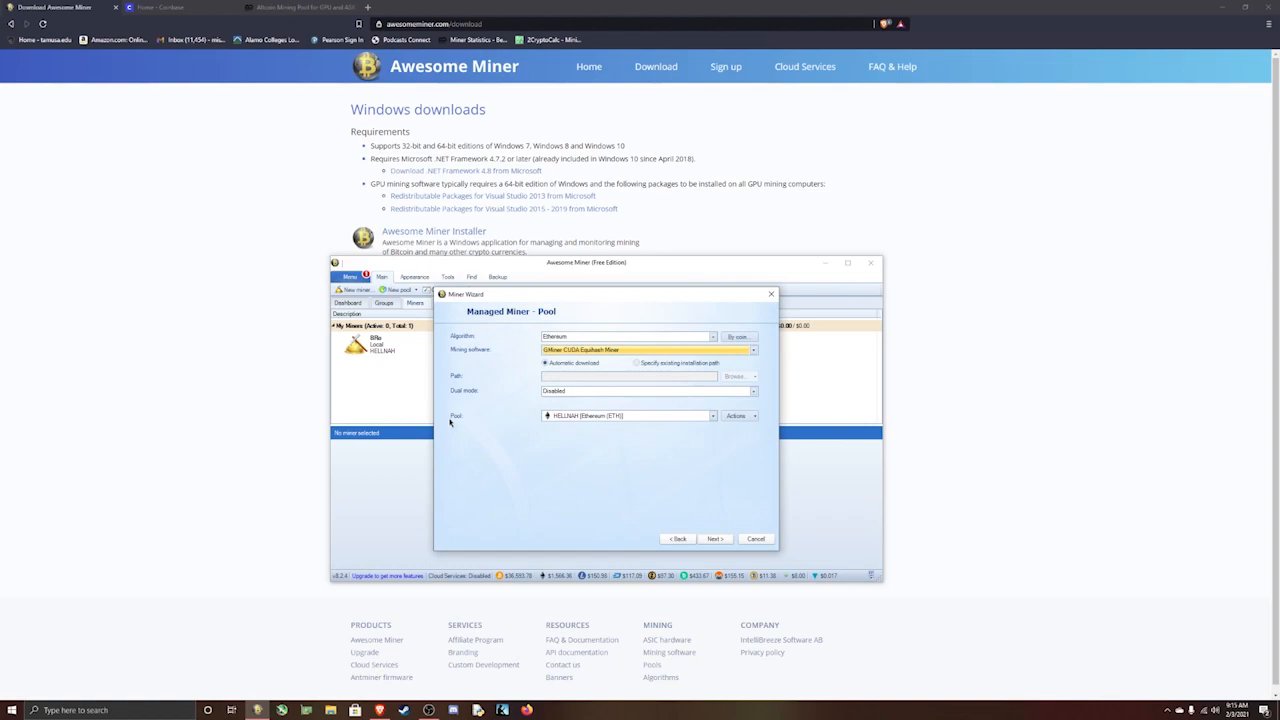
pyautogui.moveTo(464, 430)
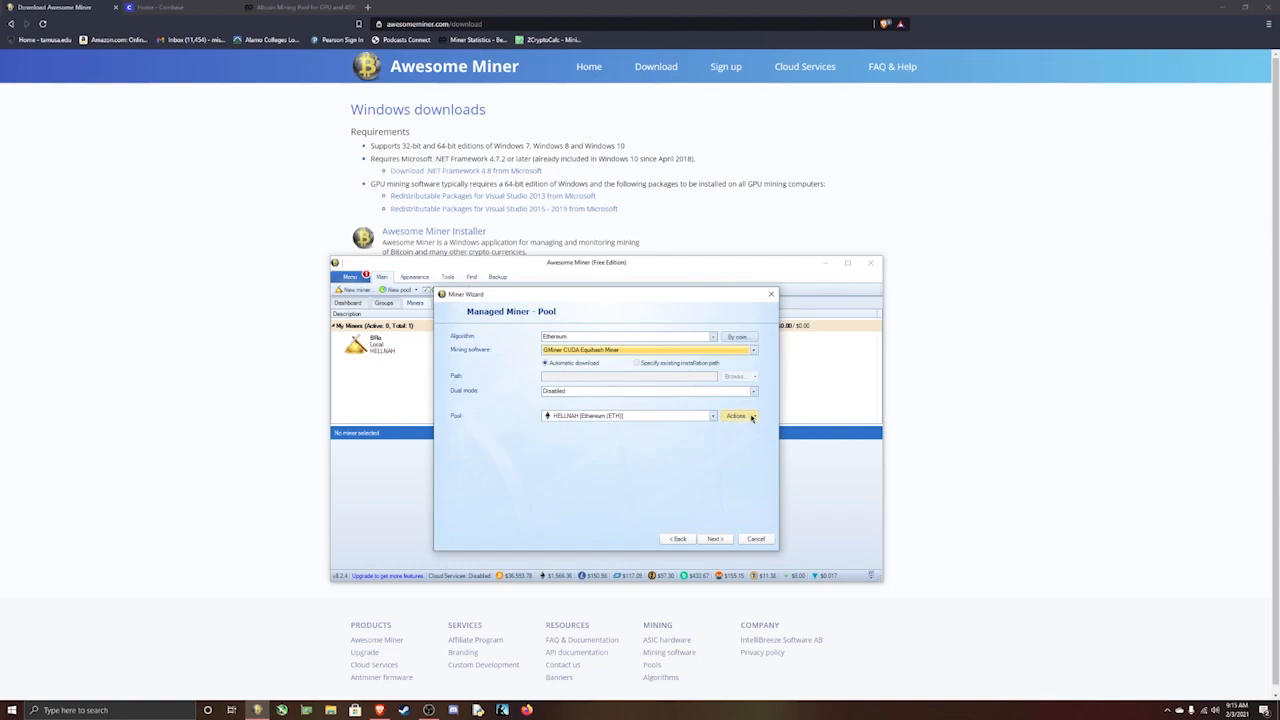
# Open the pool's properties dialog, then bring up the 2Miners website in the browser.
pyautogui.click(738, 414)
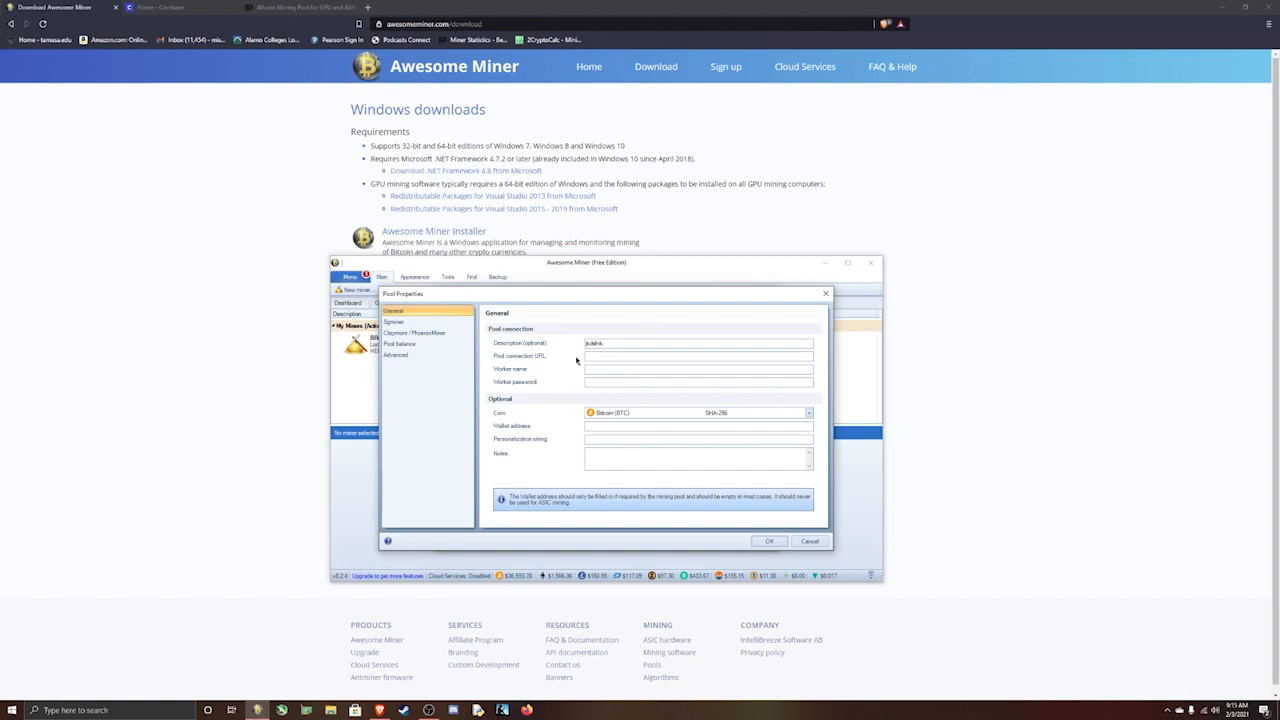
pyautogui.moveTo(530, 378)
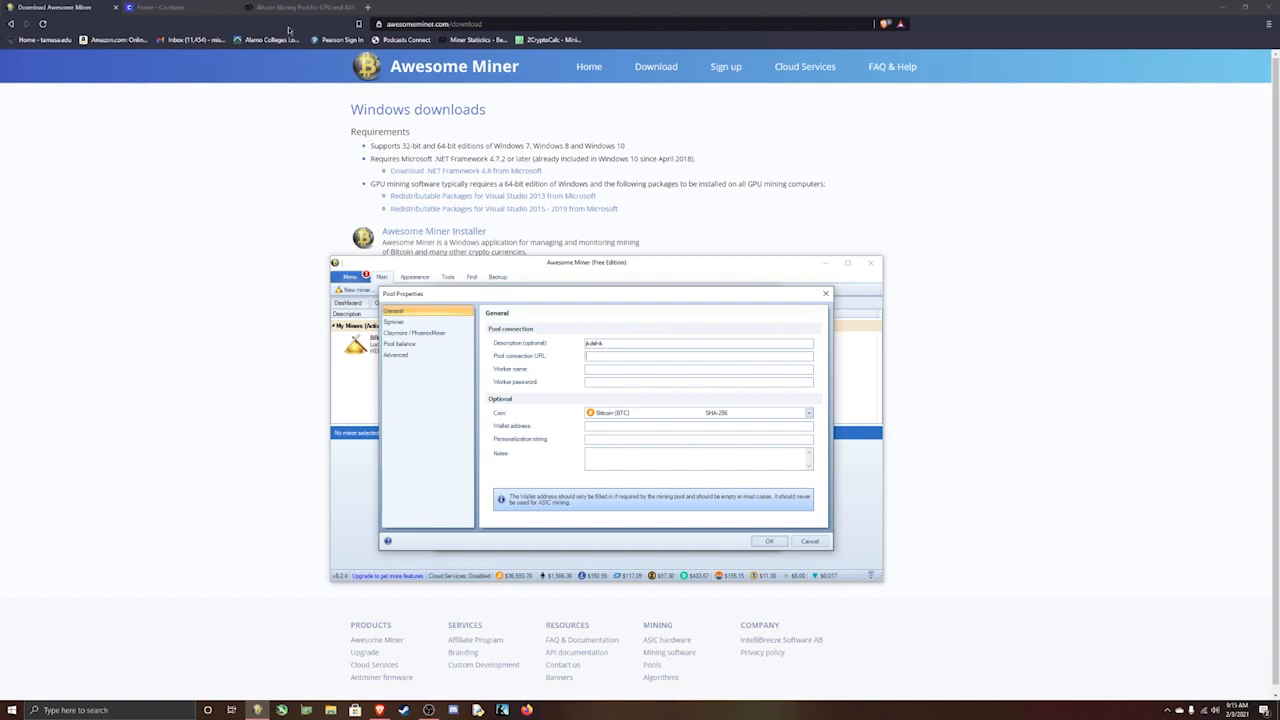
pyautogui.click(300, 8)
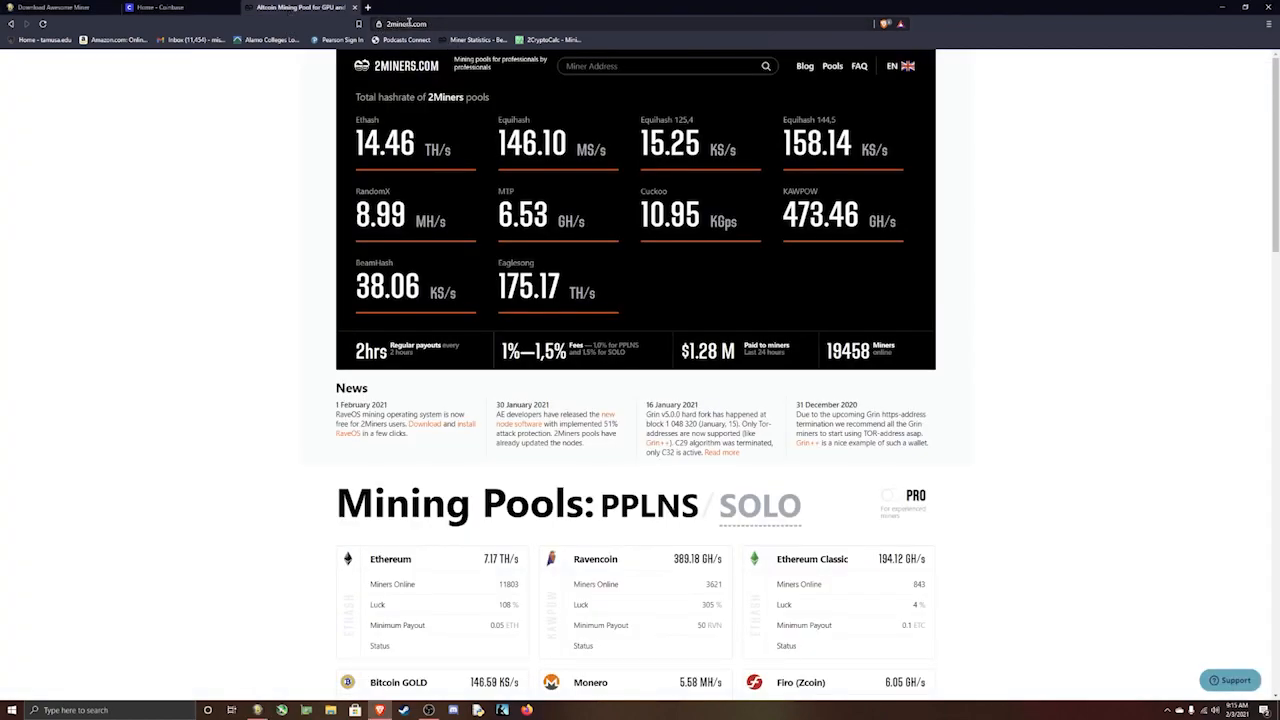
pyautogui.moveTo(556, 376)
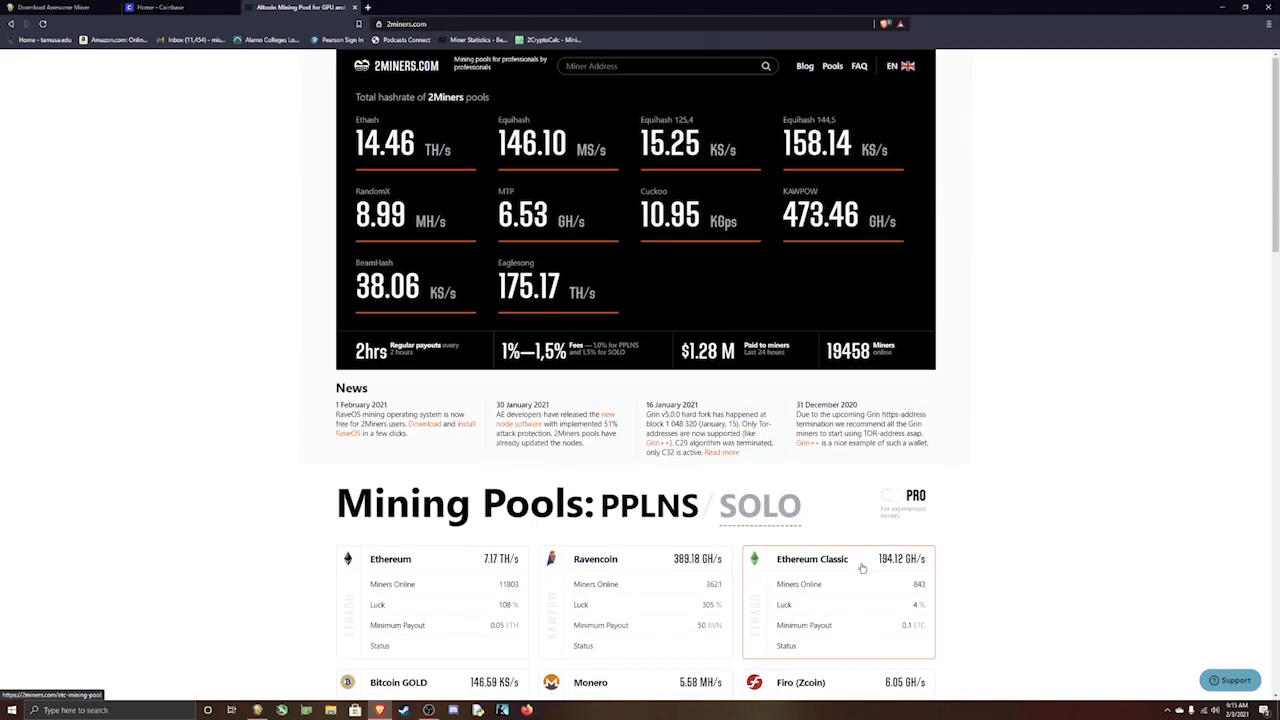
# Scroll the 2miners.com home page down to the Mining Pools list.
pyautogui.scroll(-3)
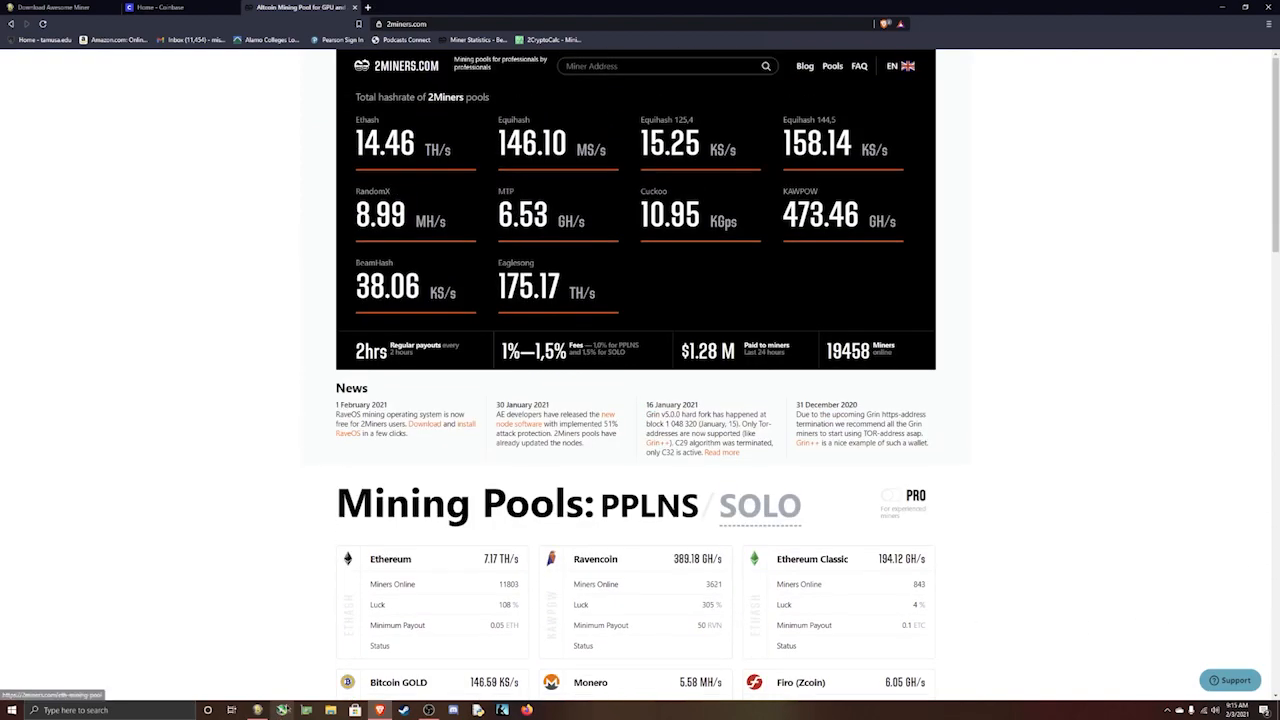
pyautogui.scroll(-3)
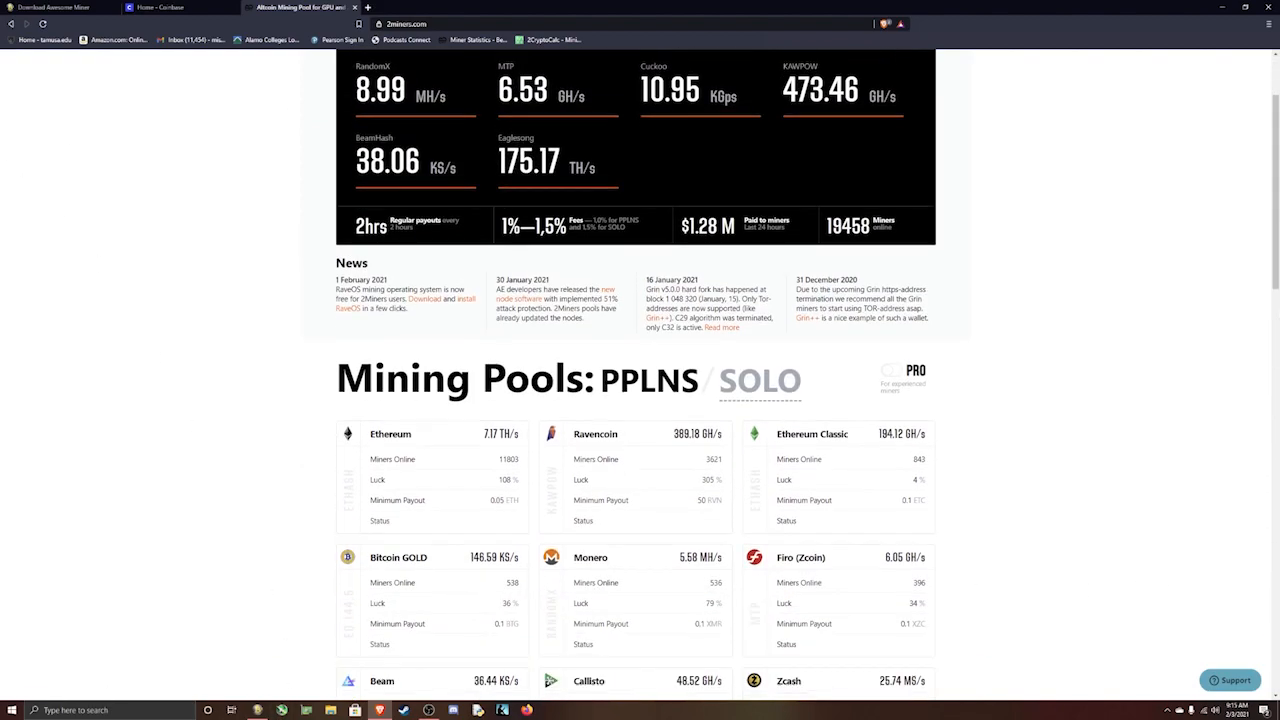
pyautogui.scroll(-3)
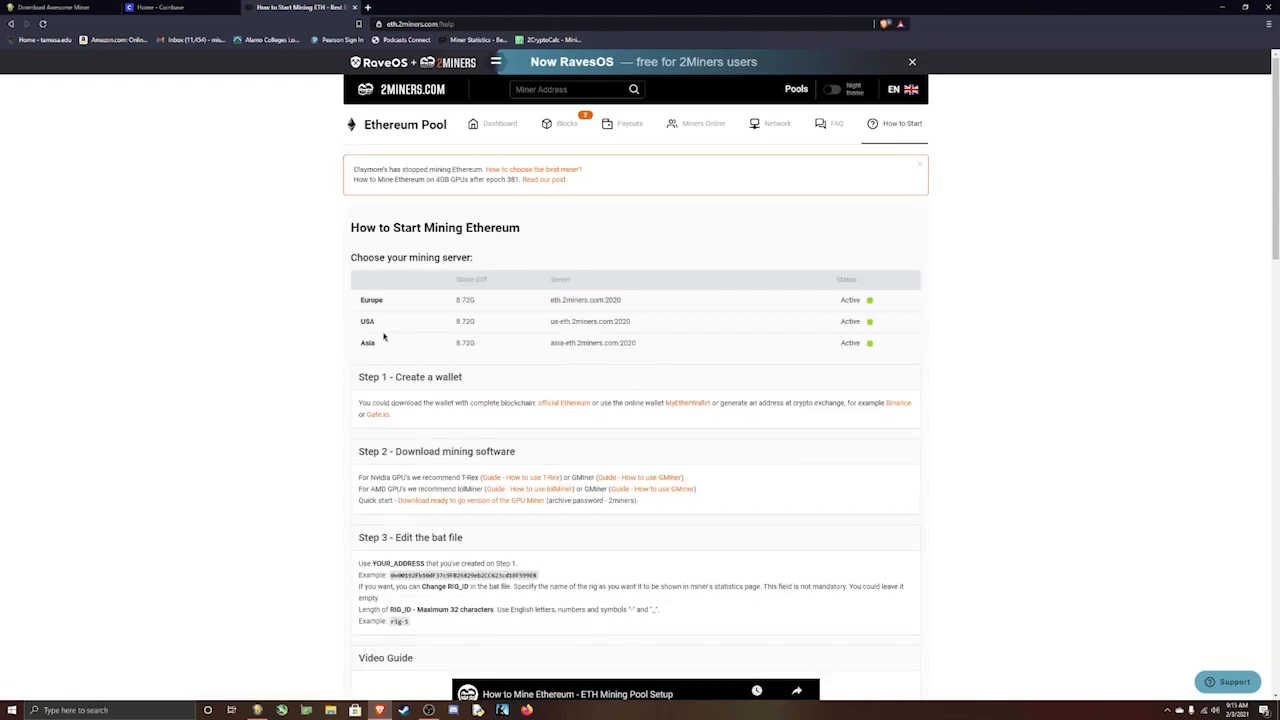
pyautogui.moveTo(384, 302)
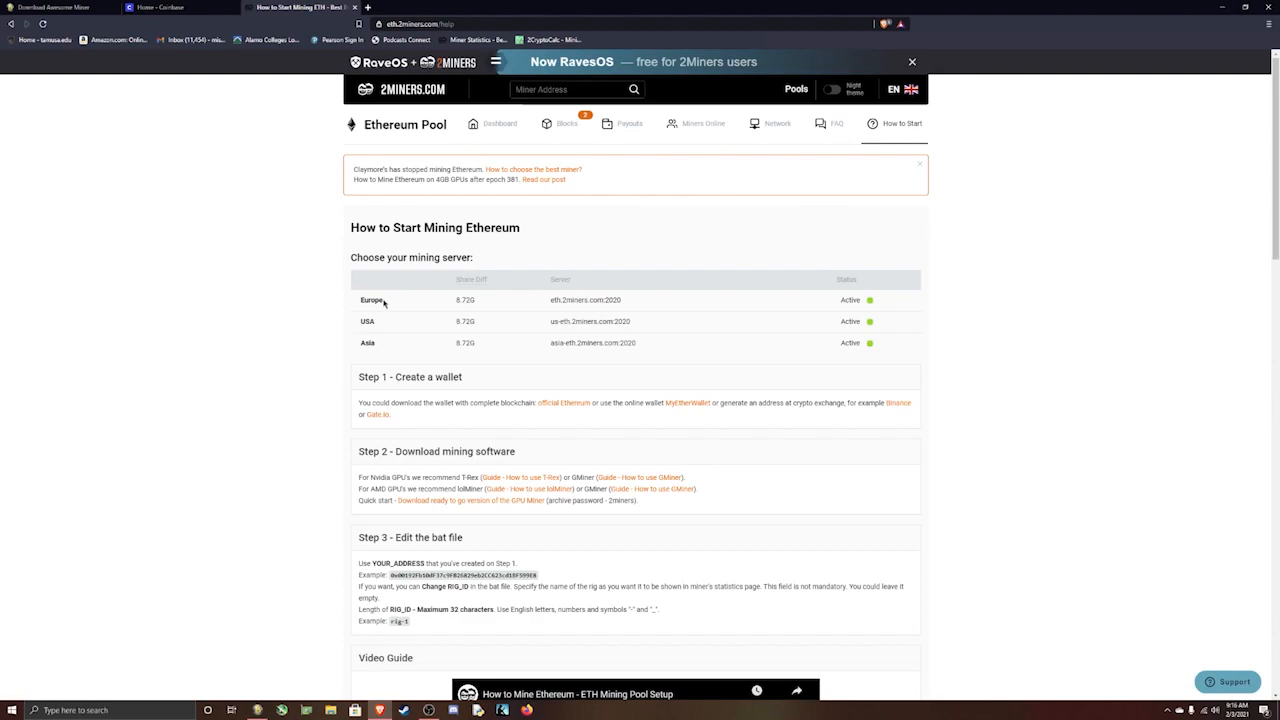
pyautogui.moveTo(422, 300)
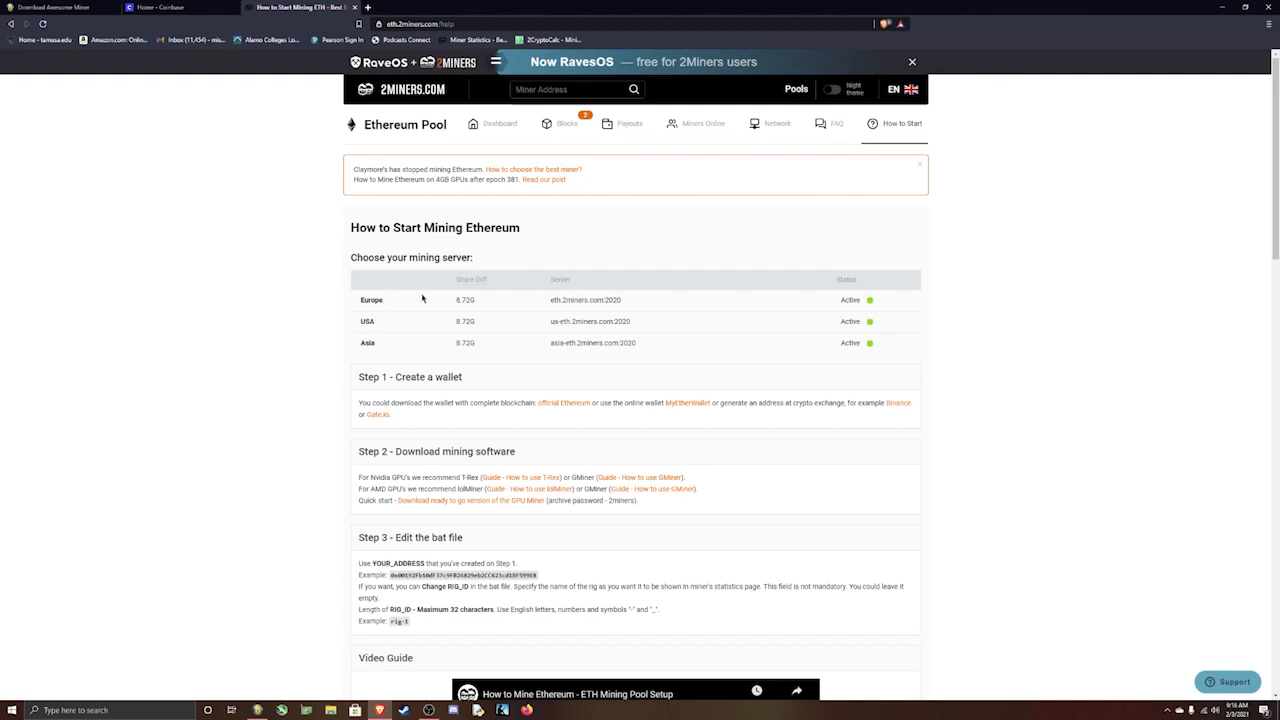
pyautogui.moveTo(582, 320)
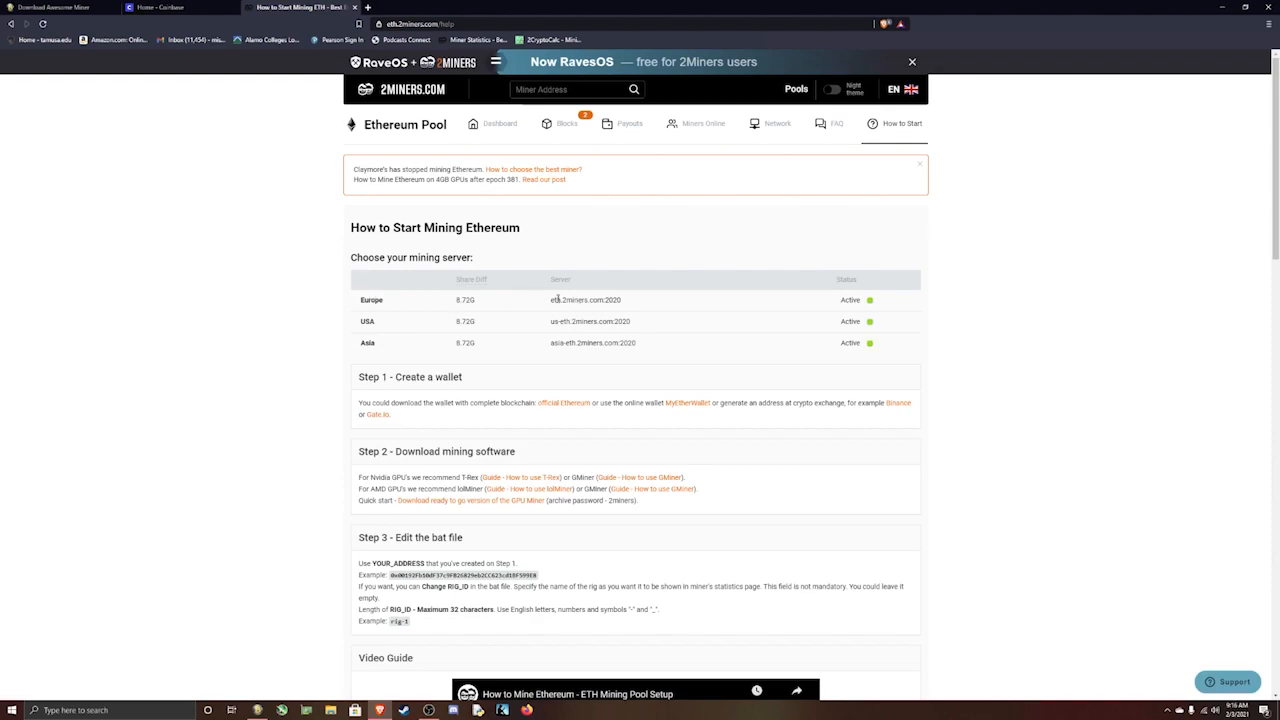
pyautogui.moveTo(366, 354)
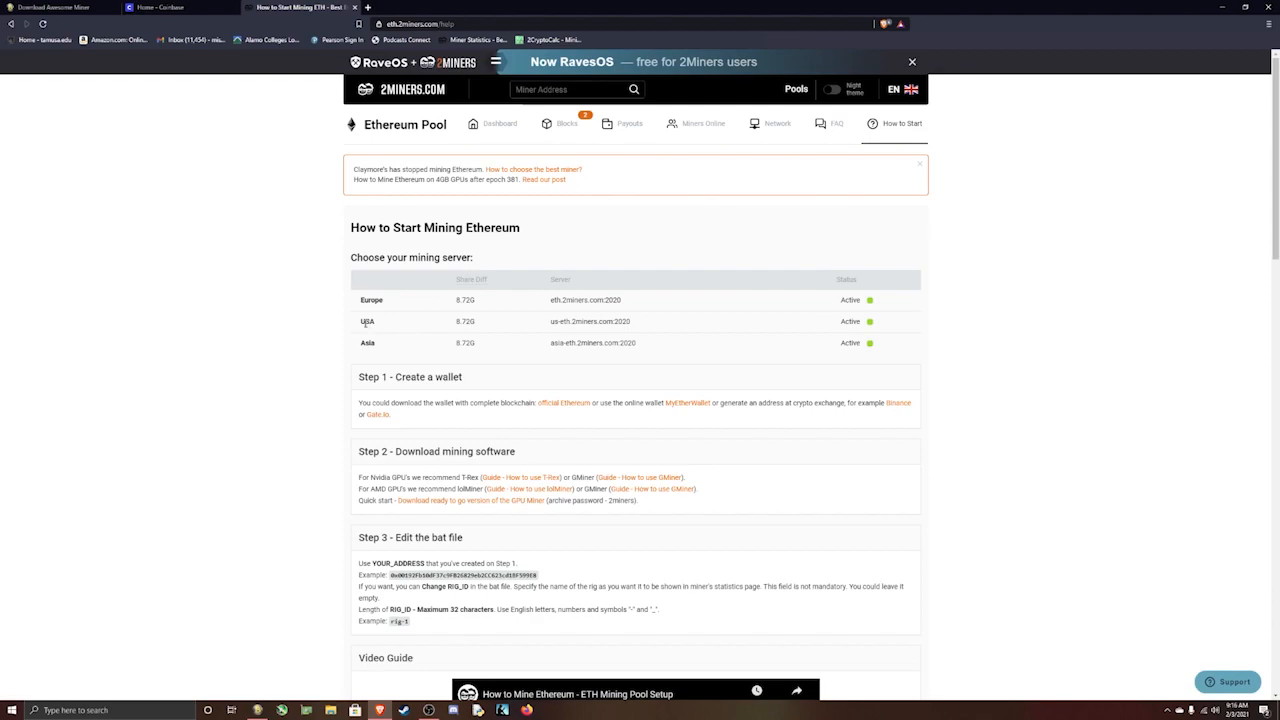
pyautogui.moveTo(550, 324)
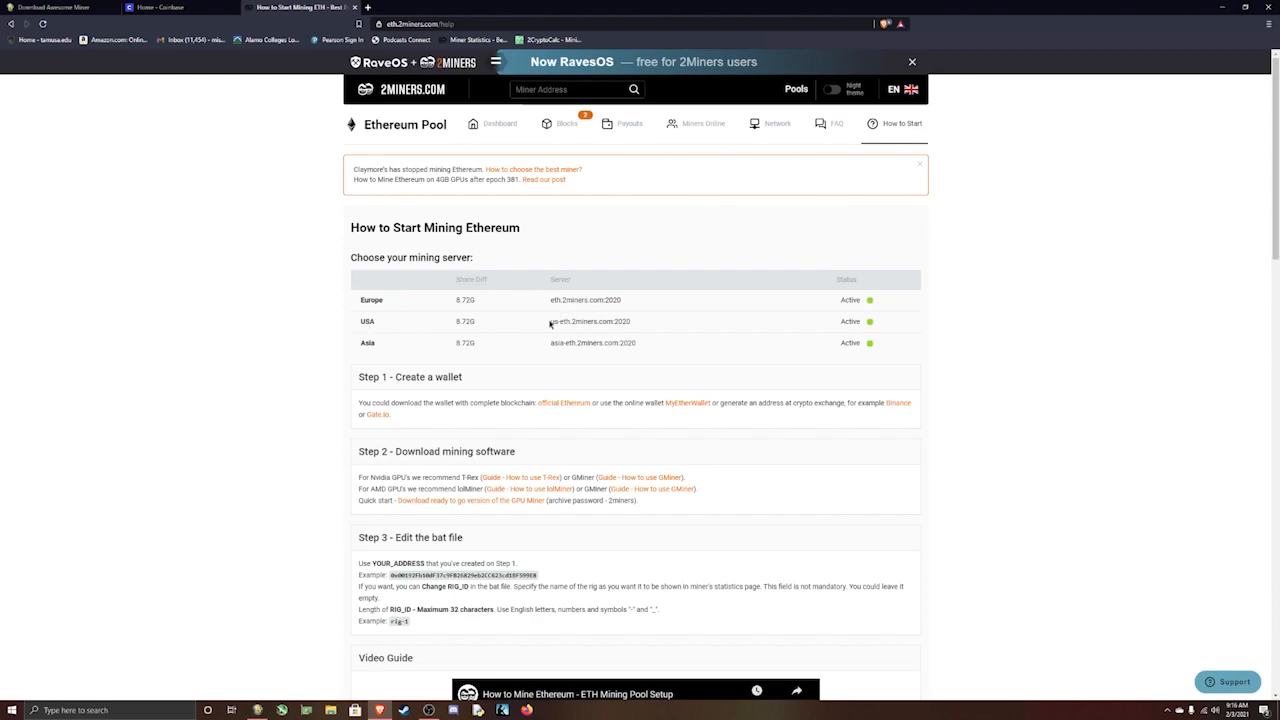
# Copy the USA server address us-eth.2miners.com:2020, then switch to the Coinbase tab.
pyautogui.doubleClick(588, 320)
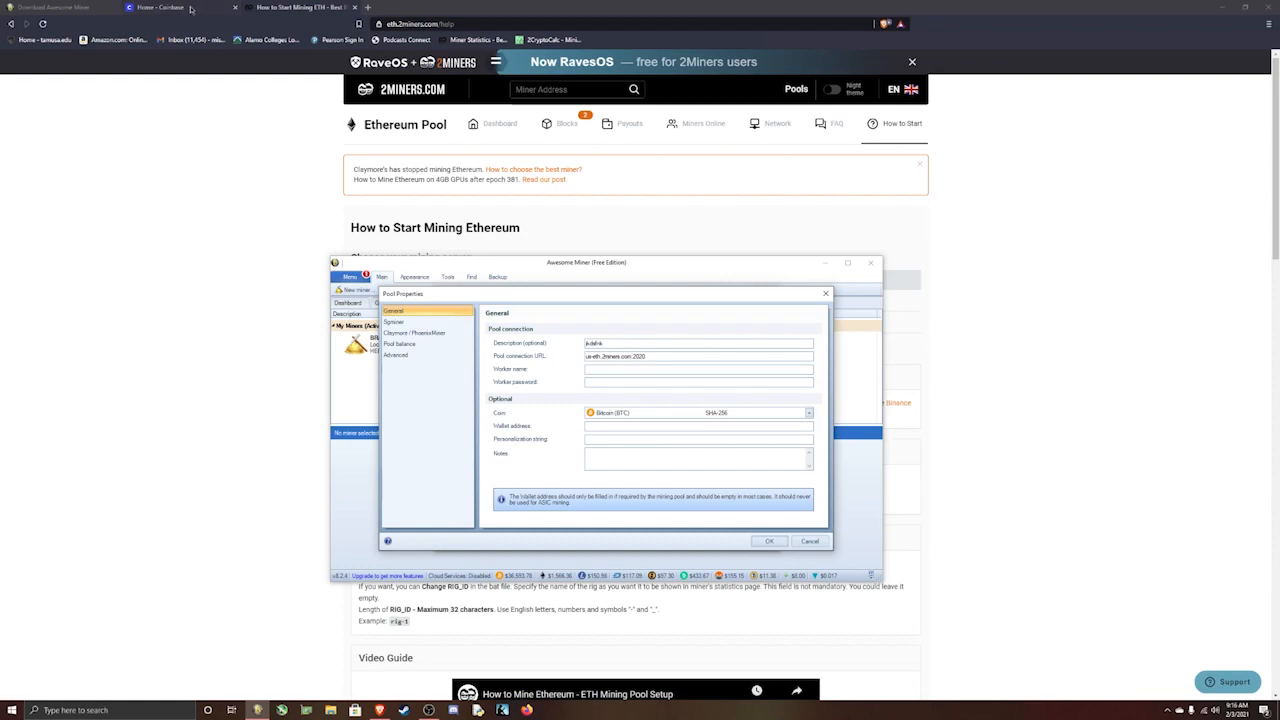
pyautogui.click(160, 8)
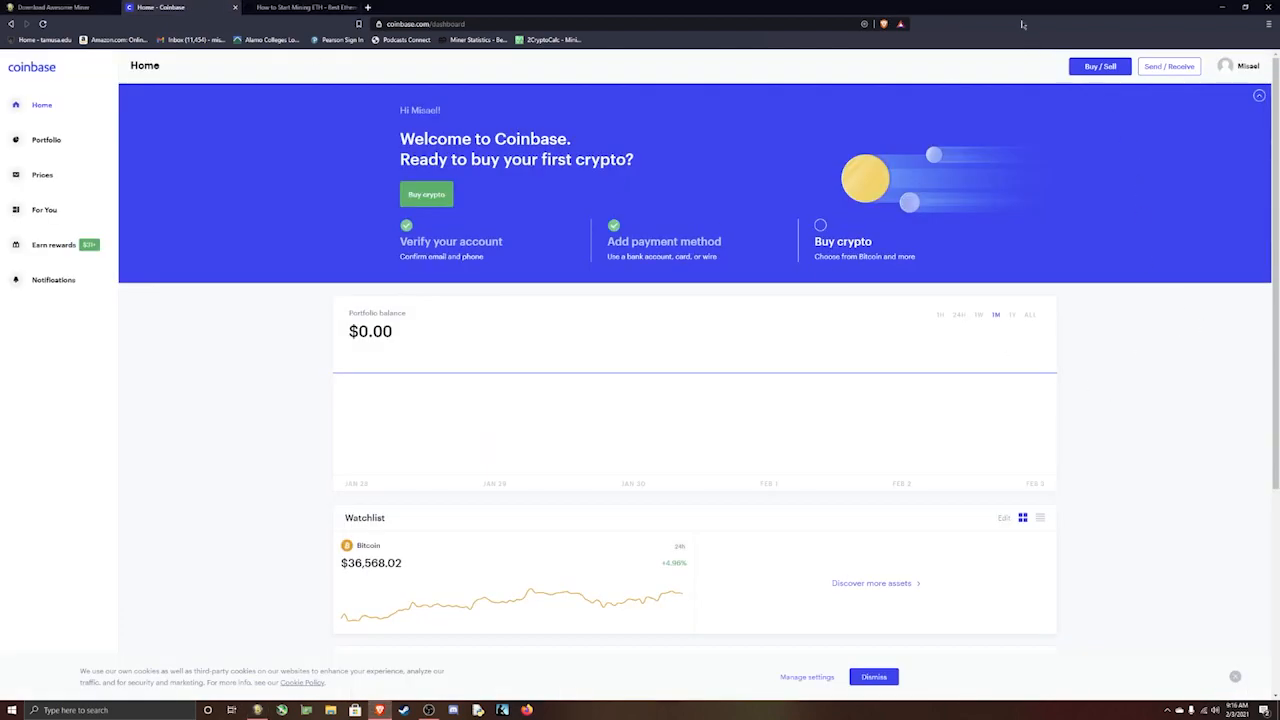
pyautogui.moveTo(964, 216)
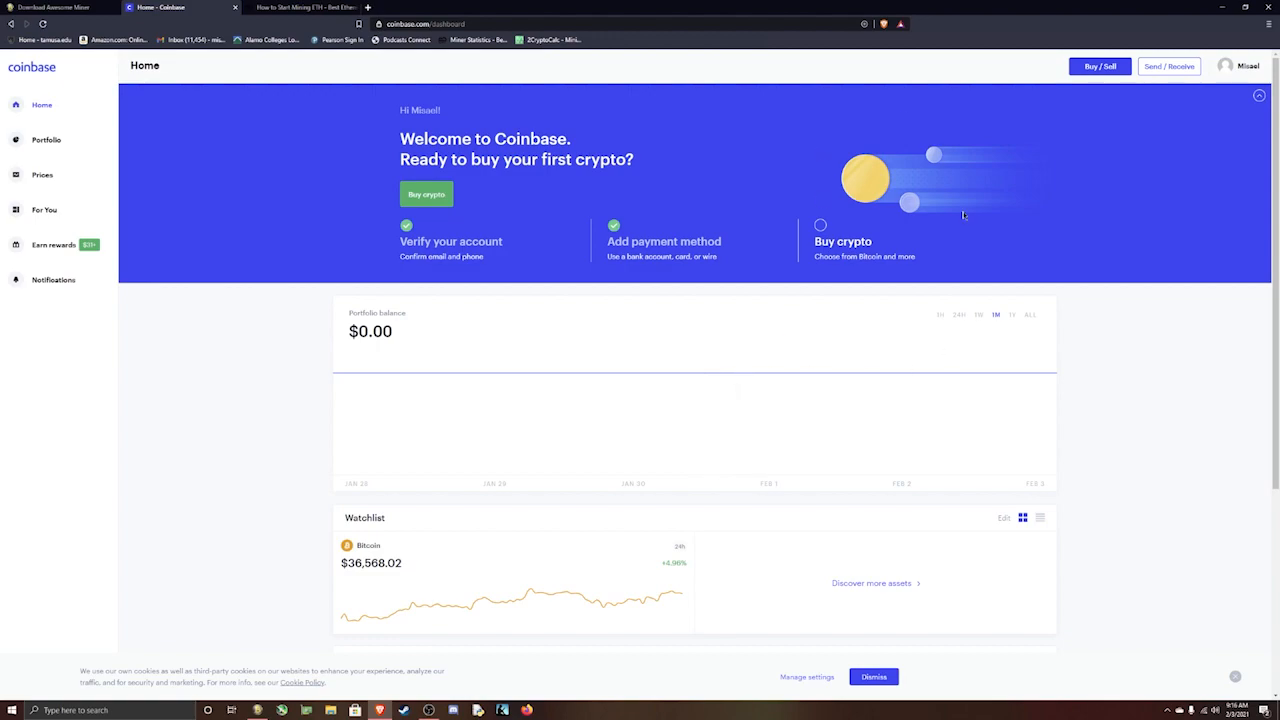
# Show the Coinbase receive panel for Ethereum with its wallet address.
pyautogui.click(1168, 66)
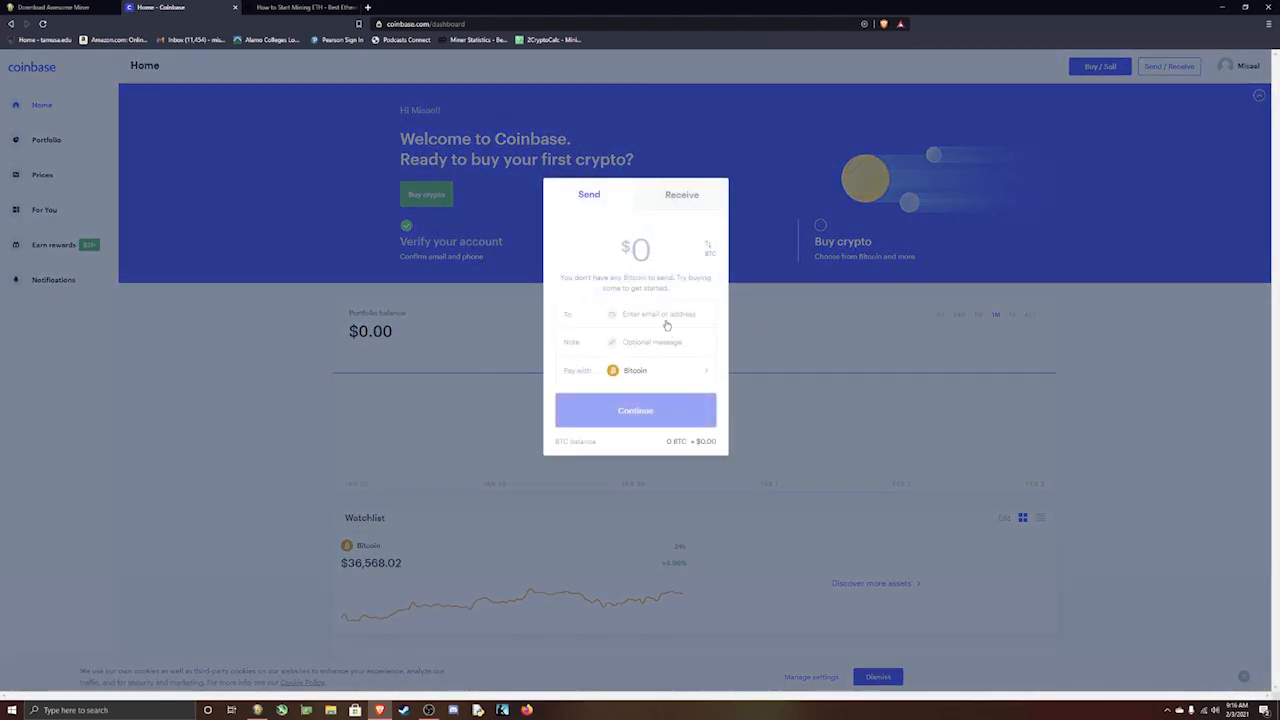
pyautogui.click(680, 194)
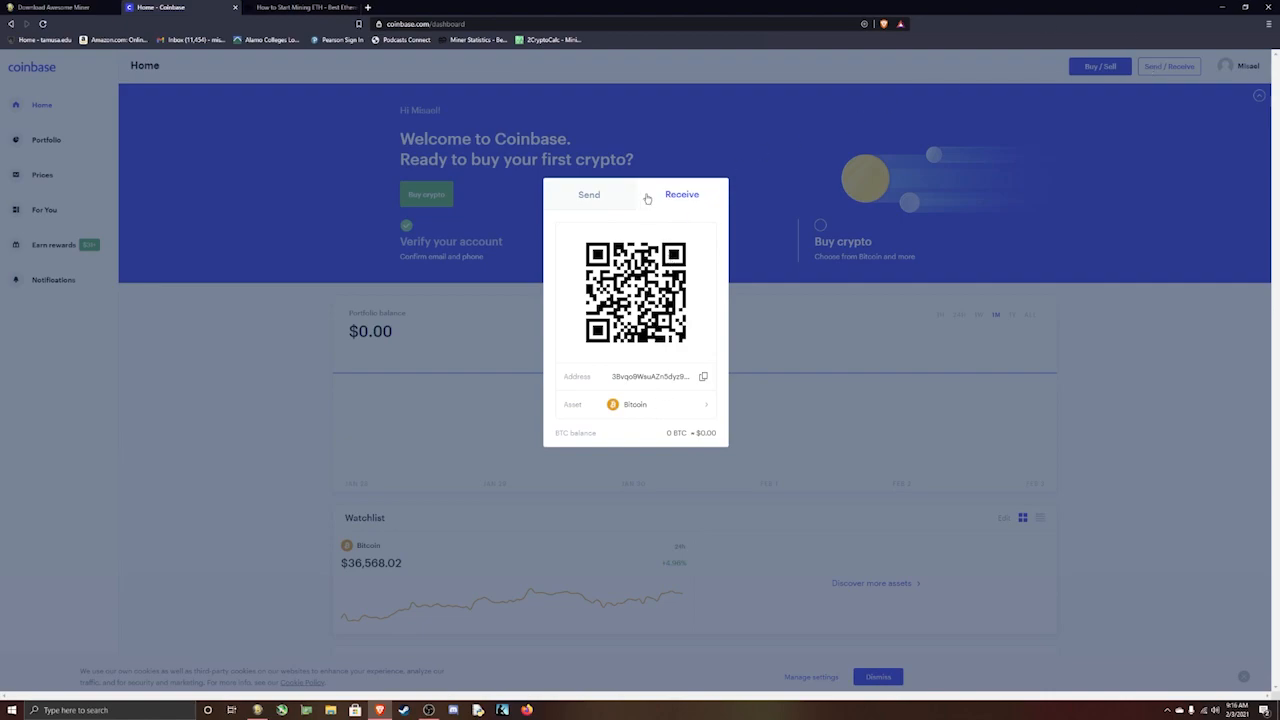
pyautogui.click(636, 404)
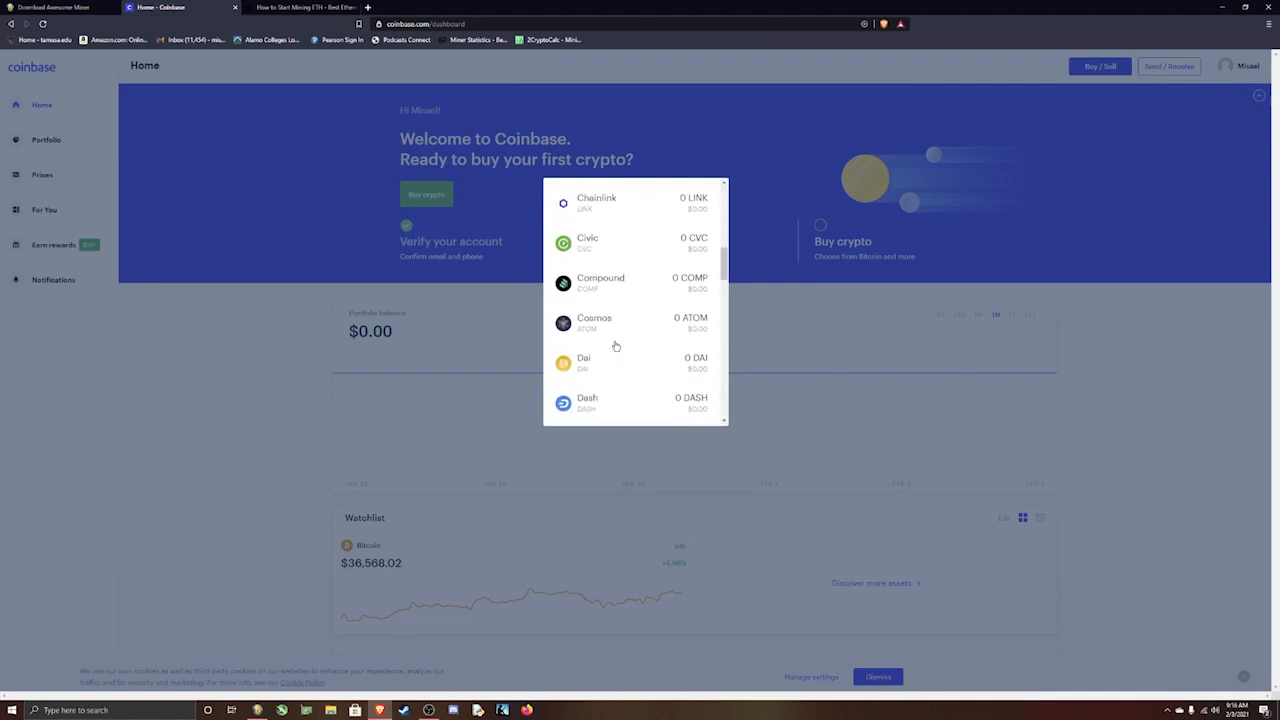
pyautogui.scroll(-3)
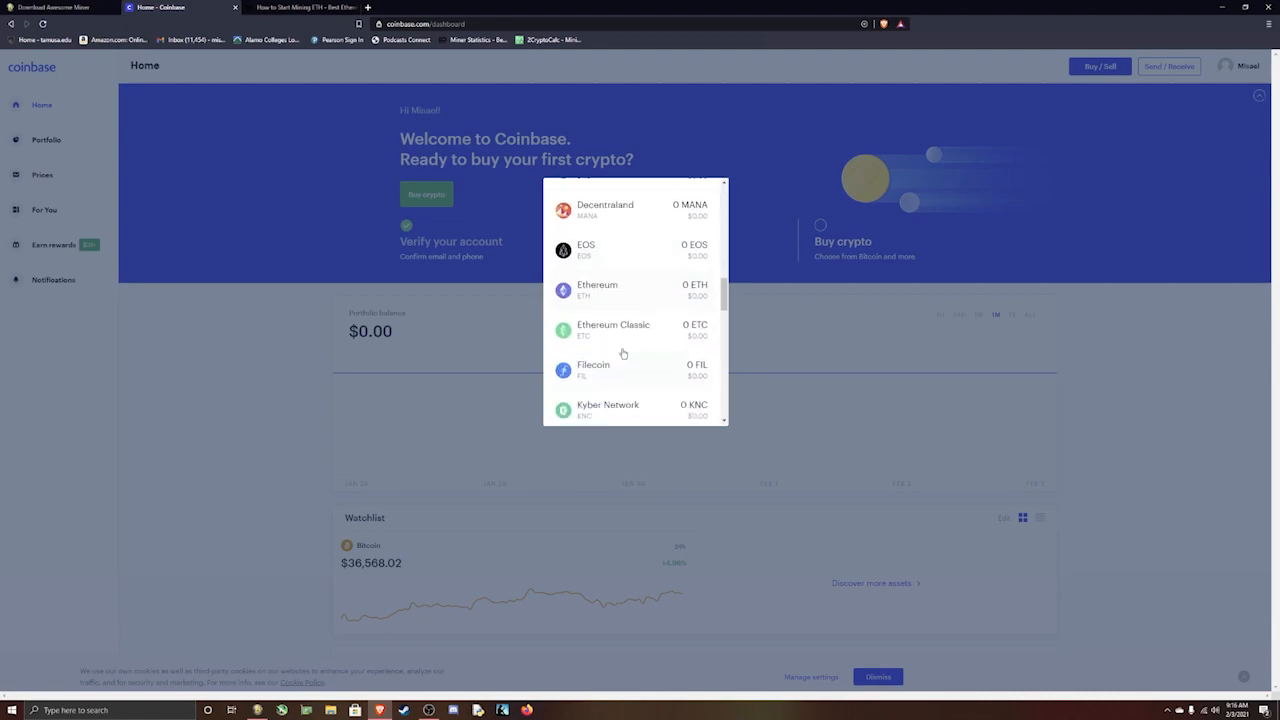
pyautogui.moveTo(584, 340)
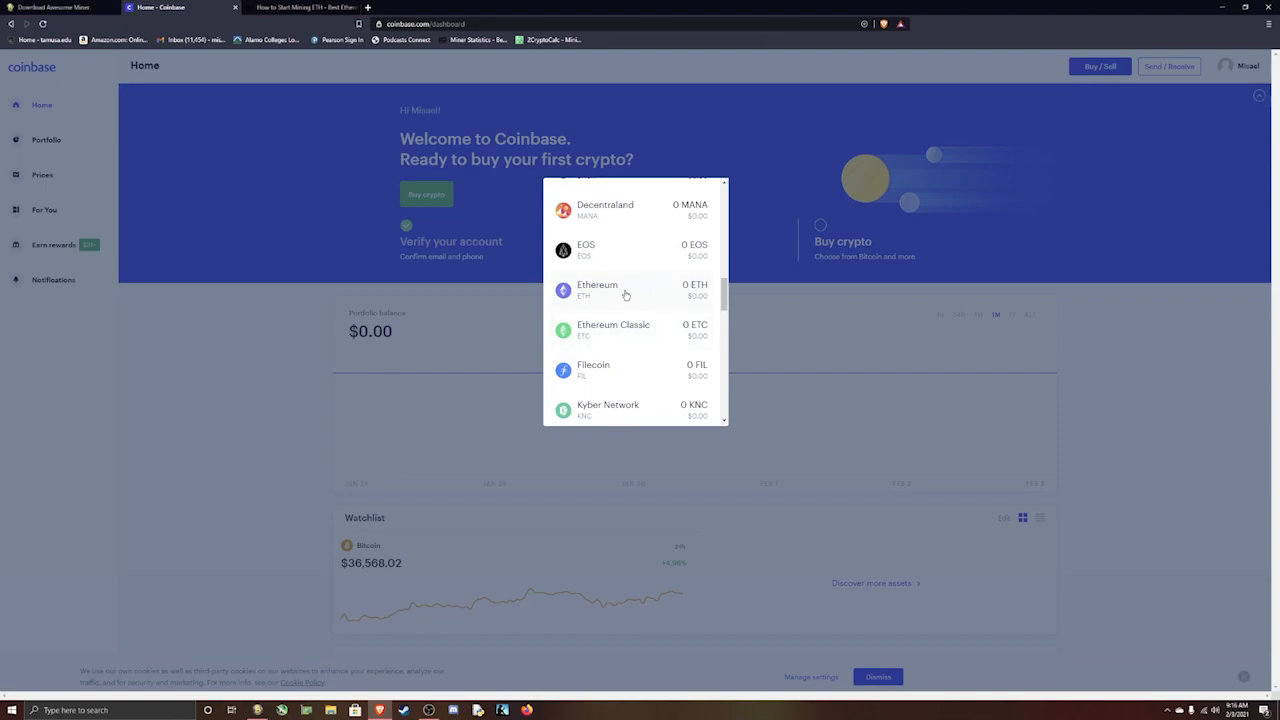
pyautogui.click(596, 288)
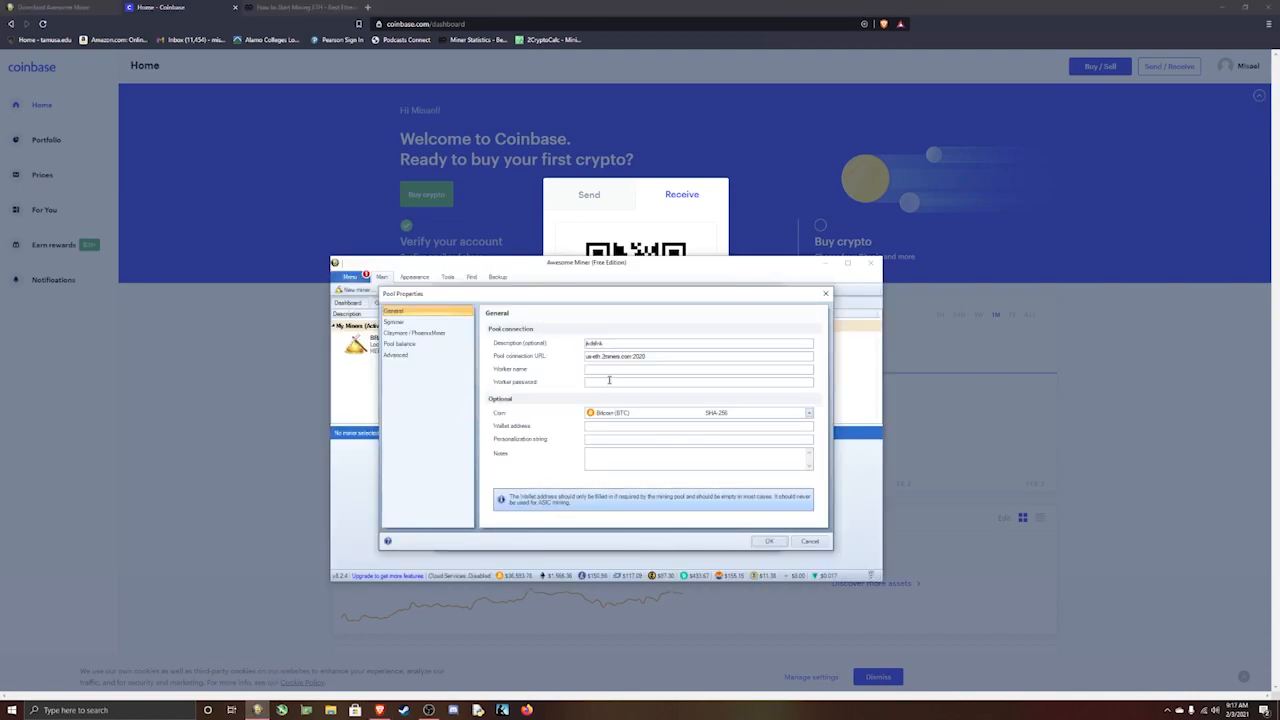
# Paste the Ethereum wallet address into the pool's Worker name field.
pyautogui.rightClick(608, 380)
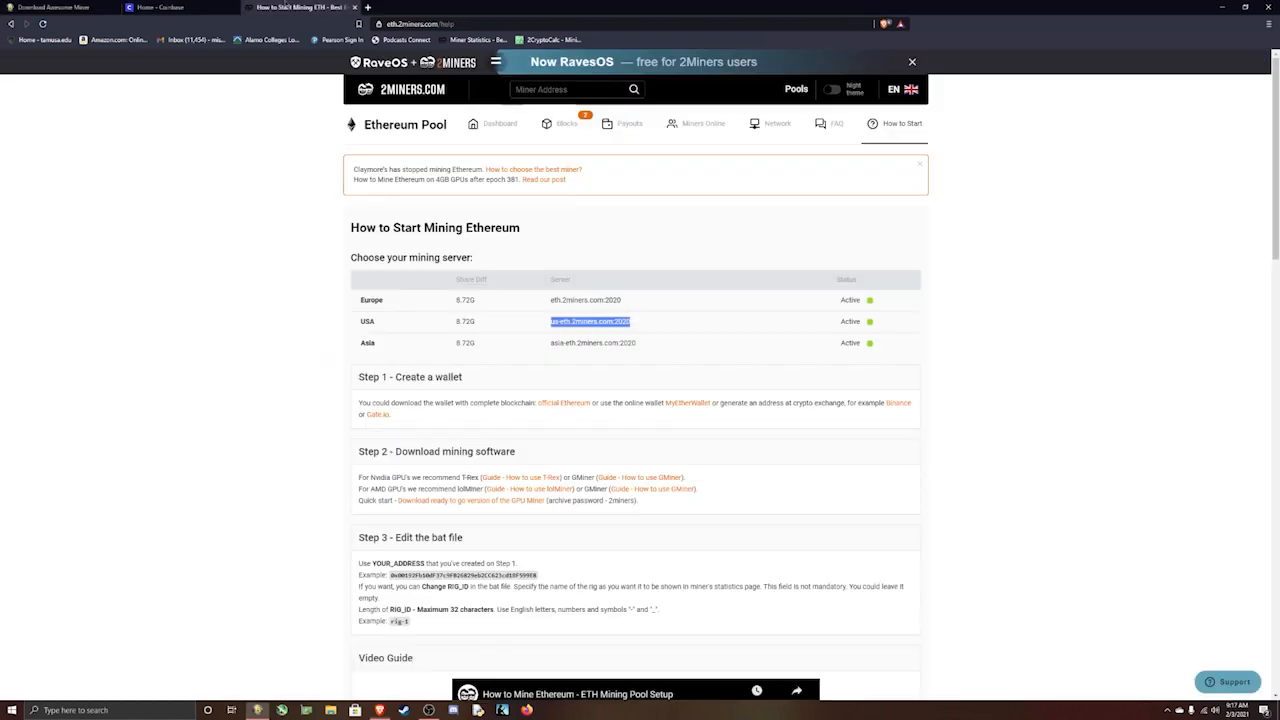
# Review 2miners' miner settings and enter x as the pool's worker password.
pyautogui.scroll(-3)
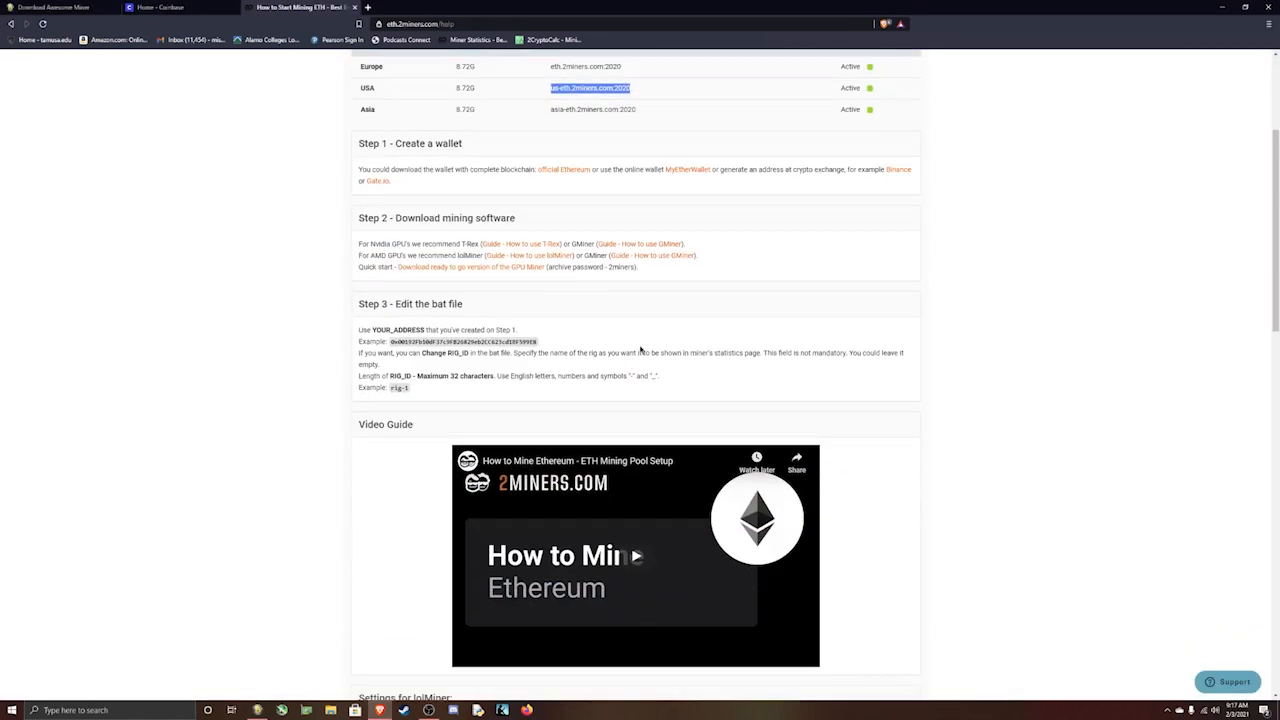
pyautogui.scroll(-3)
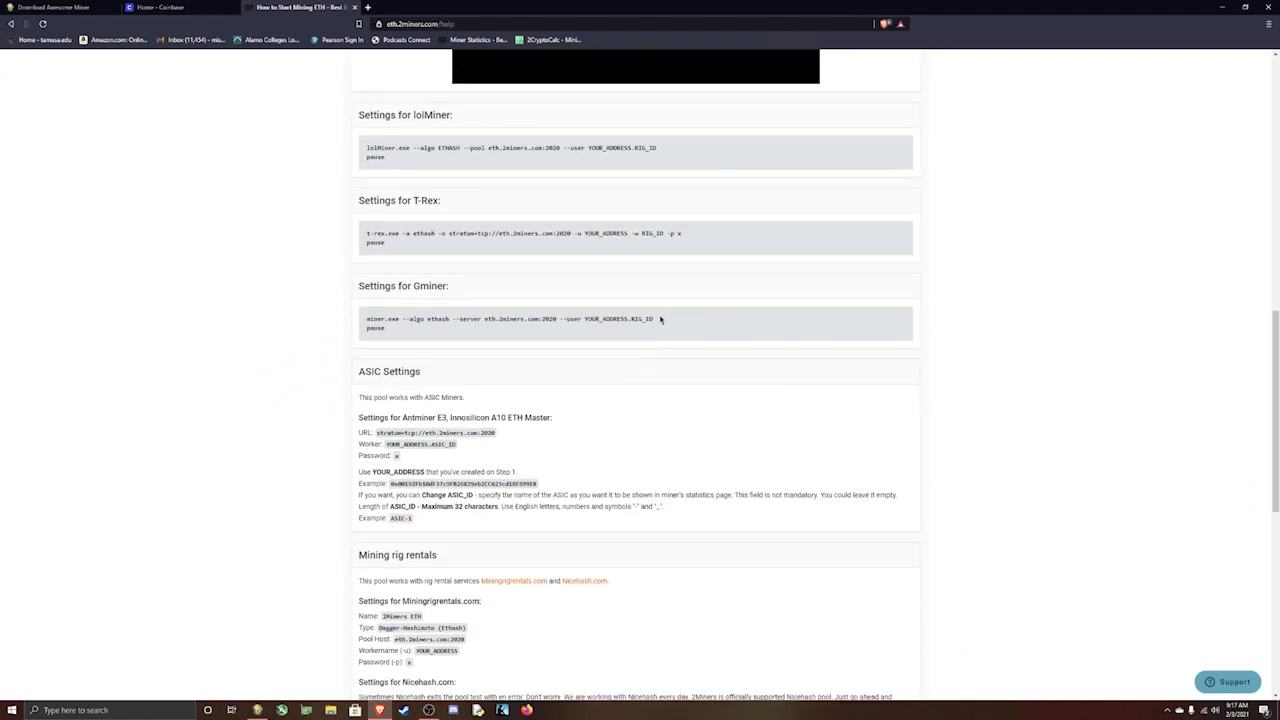
pyautogui.moveTo(454, 180)
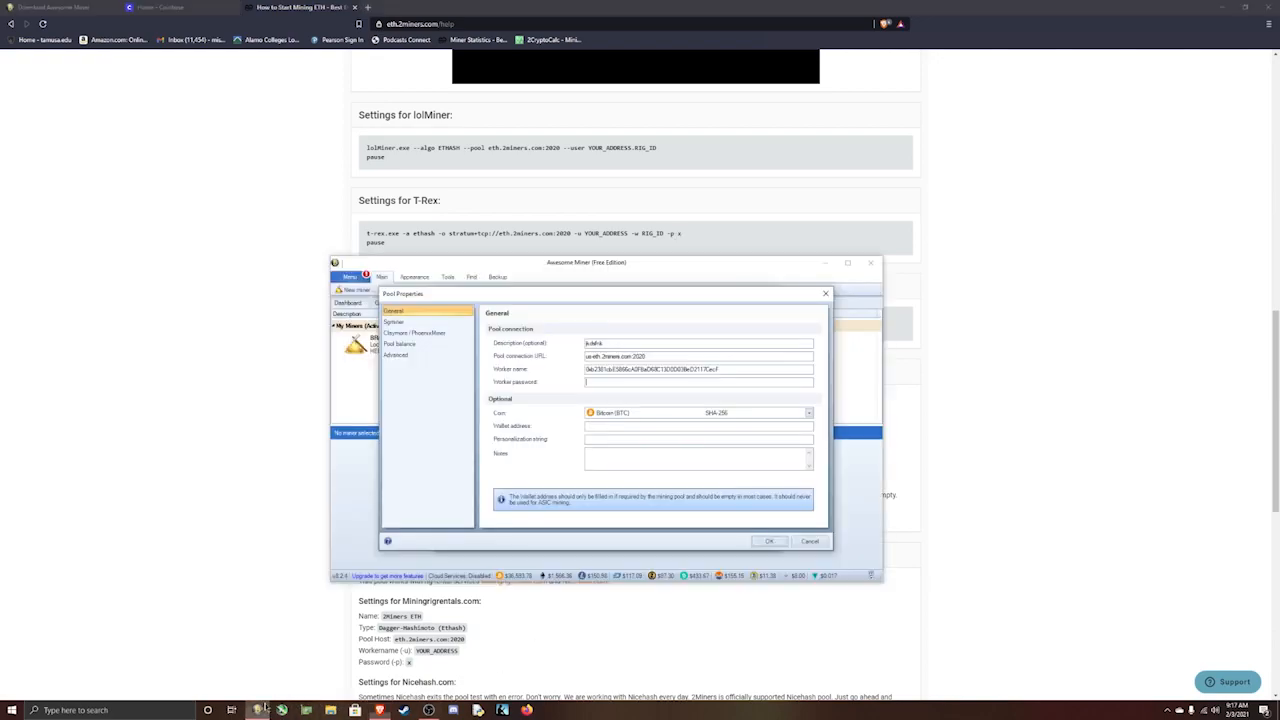
pyautogui.write('x')
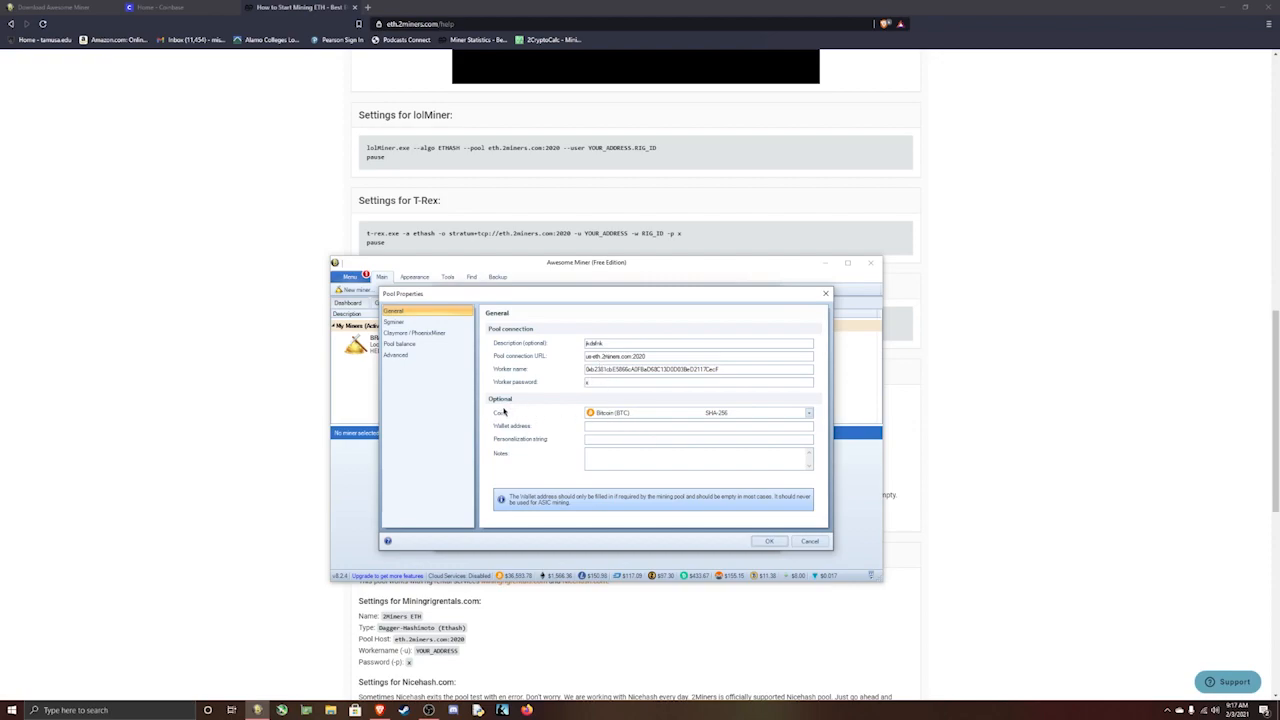
pyautogui.moveTo(634, 412)
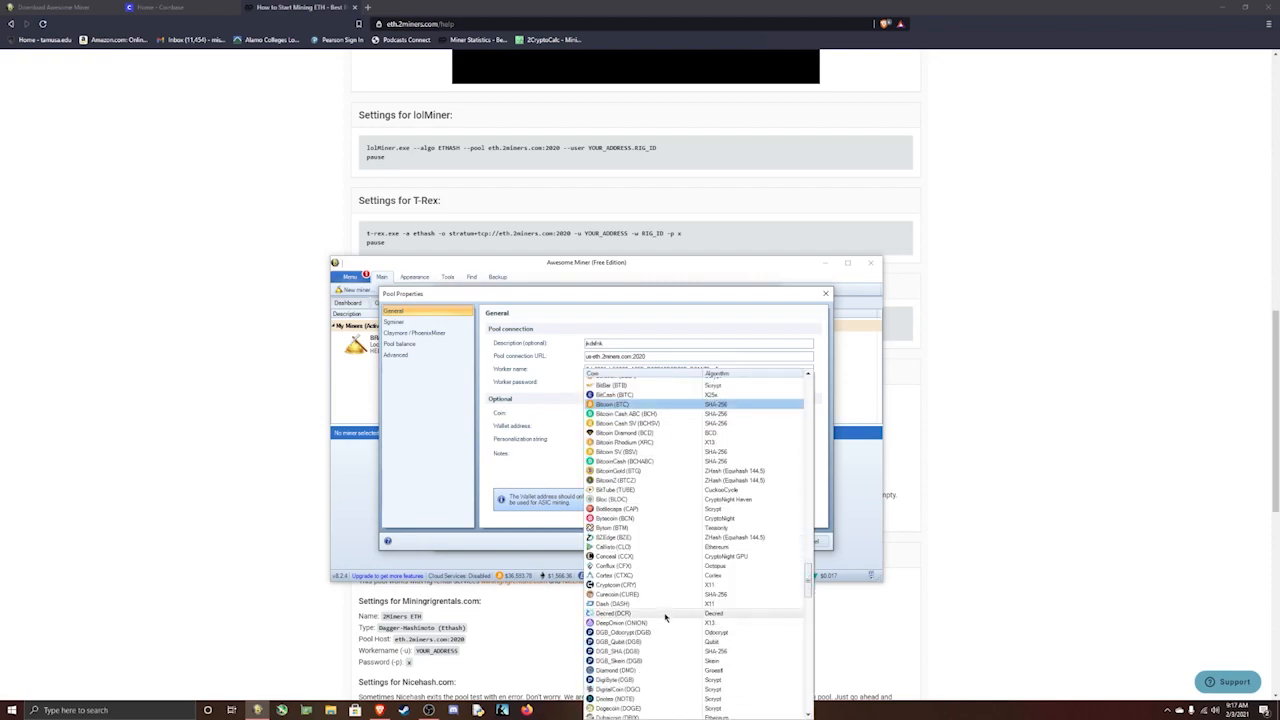
# Choose Ethereum (ETH) as the pool's coin and save the pool with OK.
pyautogui.scroll(-3)
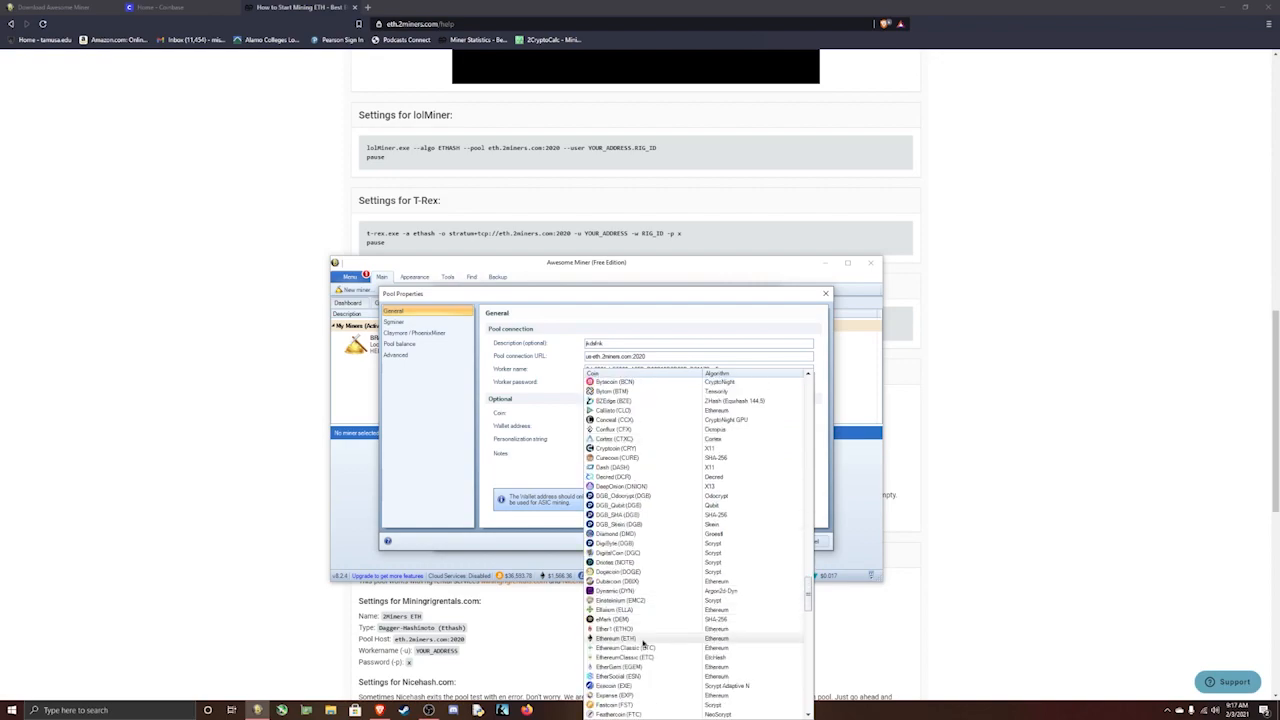
pyautogui.click(616, 638)
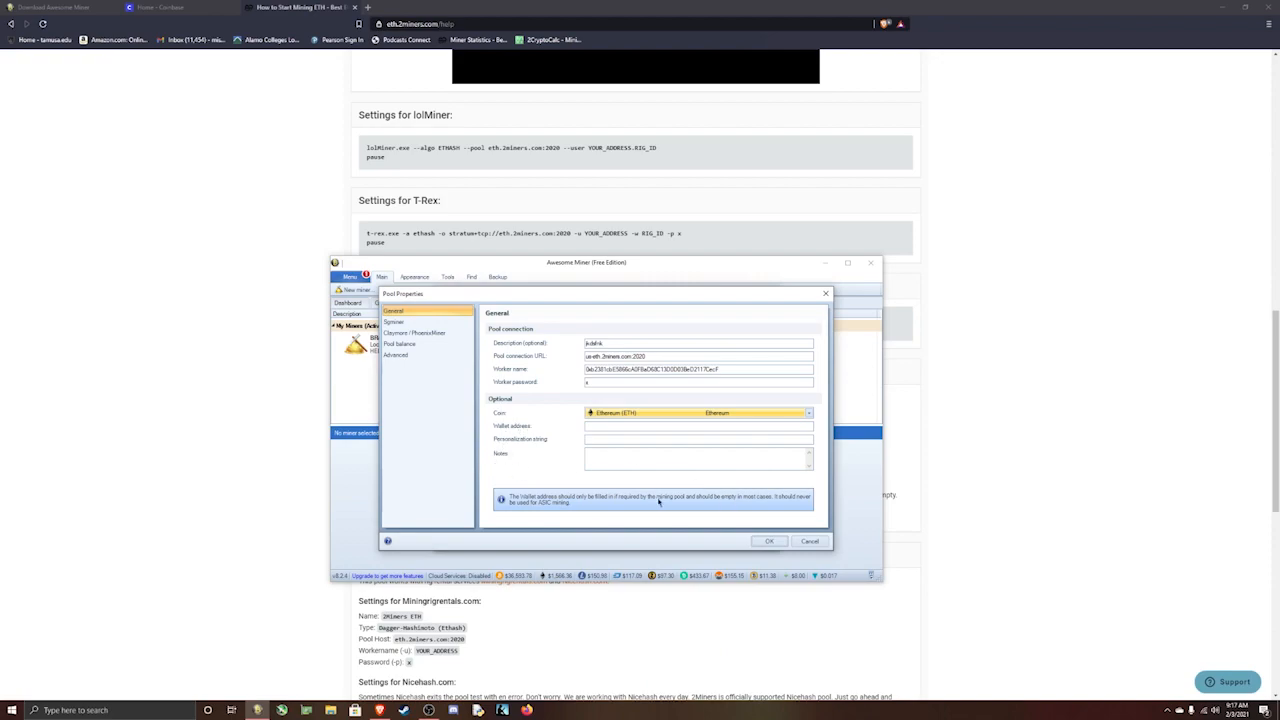
pyautogui.moveTo(488, 396)
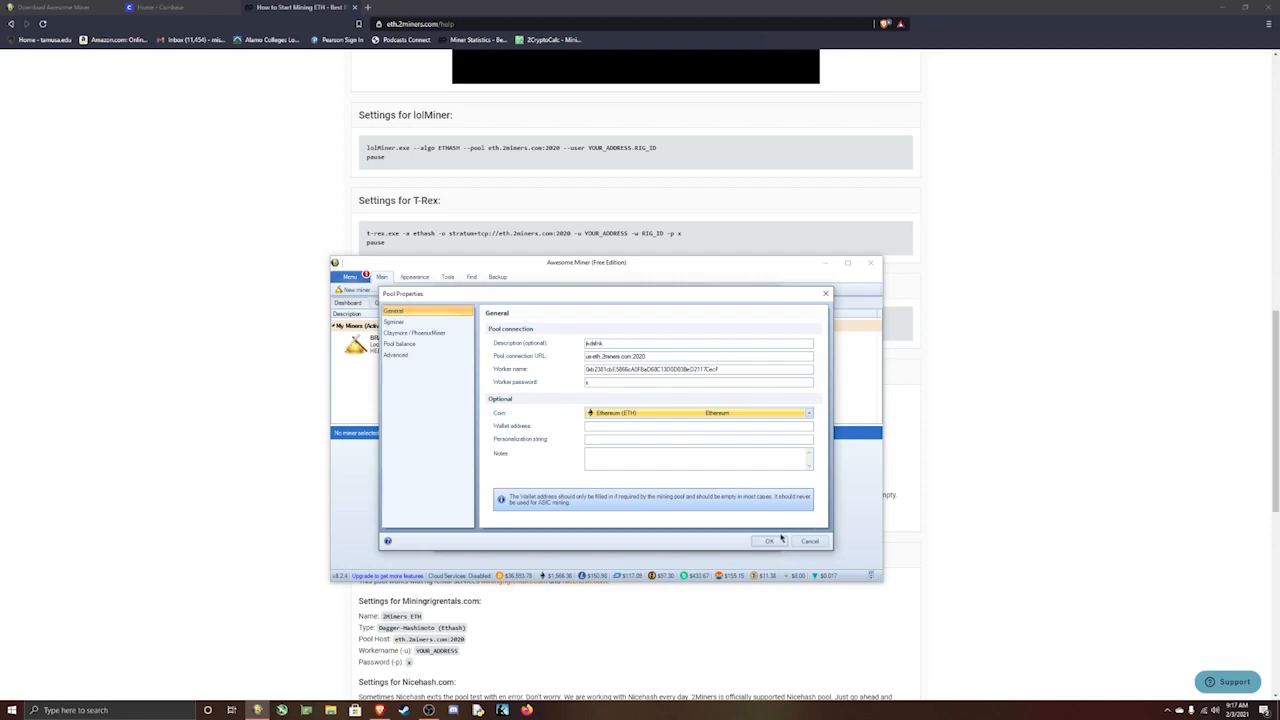
pyautogui.click(768, 540)
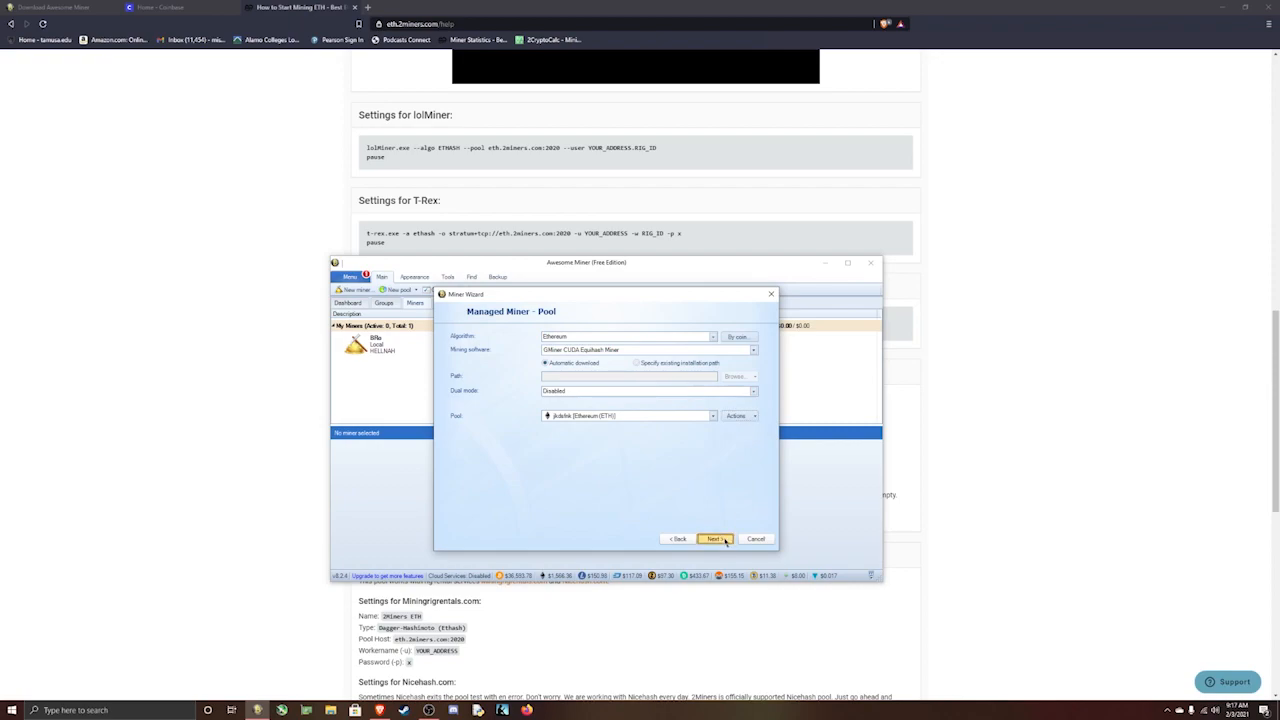
# Advance past the Pool page and finish the managed Ethereum miner wizard.
pyautogui.click(712, 538)
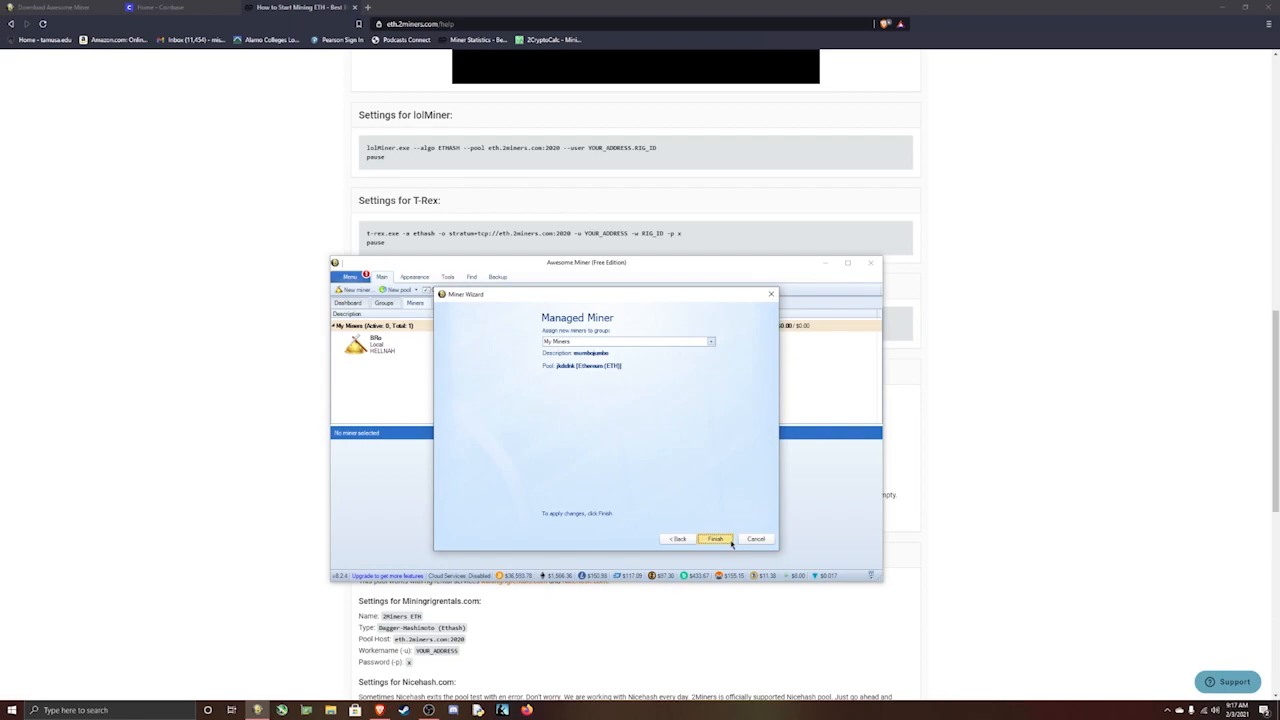
pyautogui.click(714, 540)
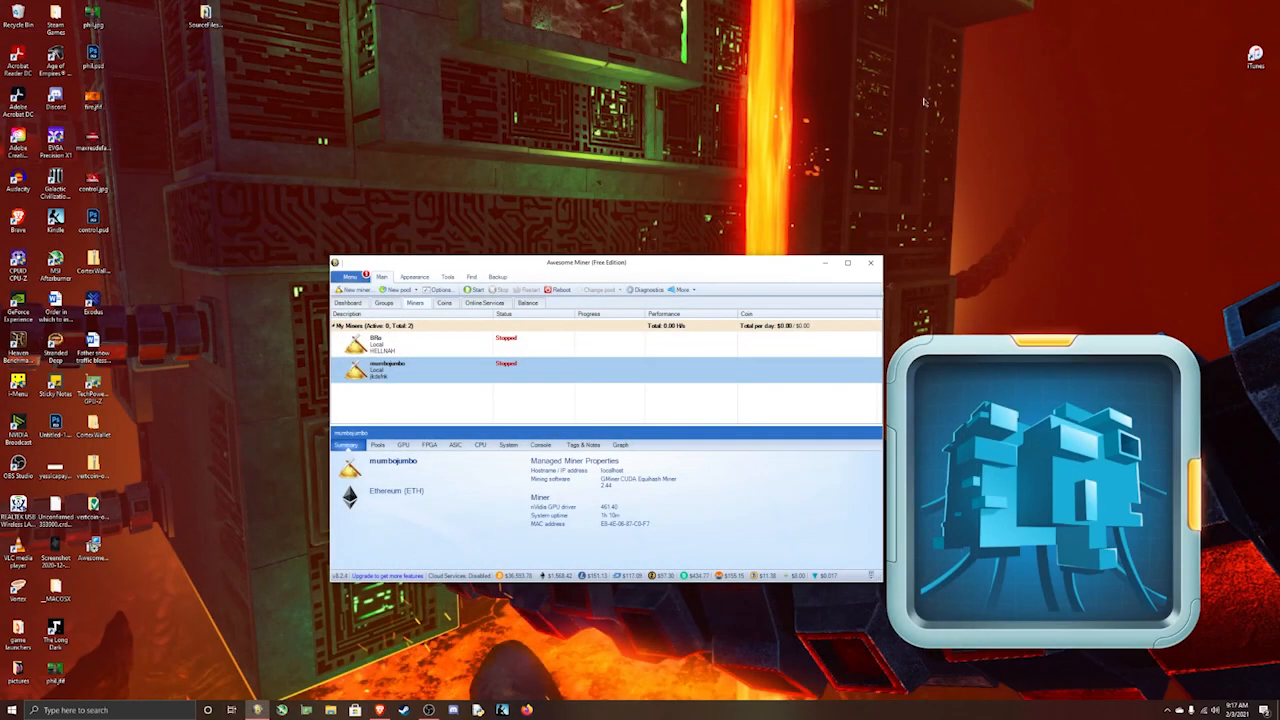
# Move the miner manager to the upper right and start the new Ethereum miner.
pyautogui.moveTo(584, 262); pyautogui.dragTo(970, 118)
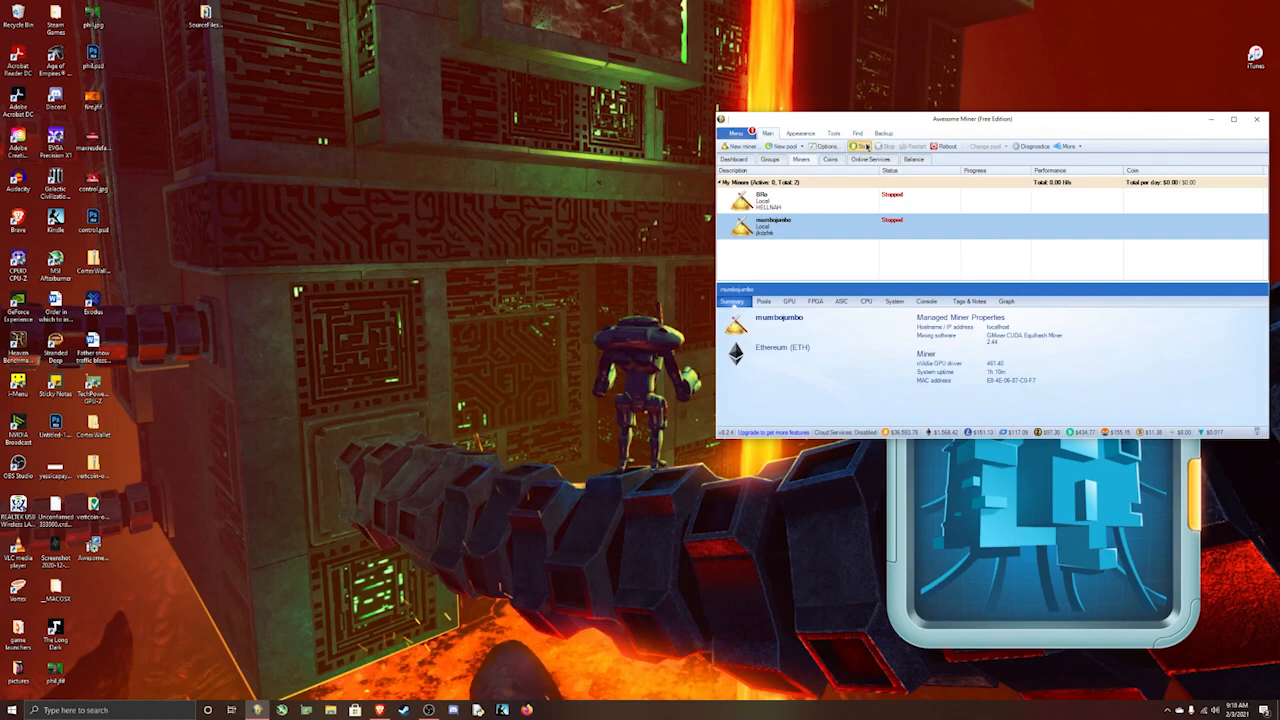
pyautogui.click(862, 146)
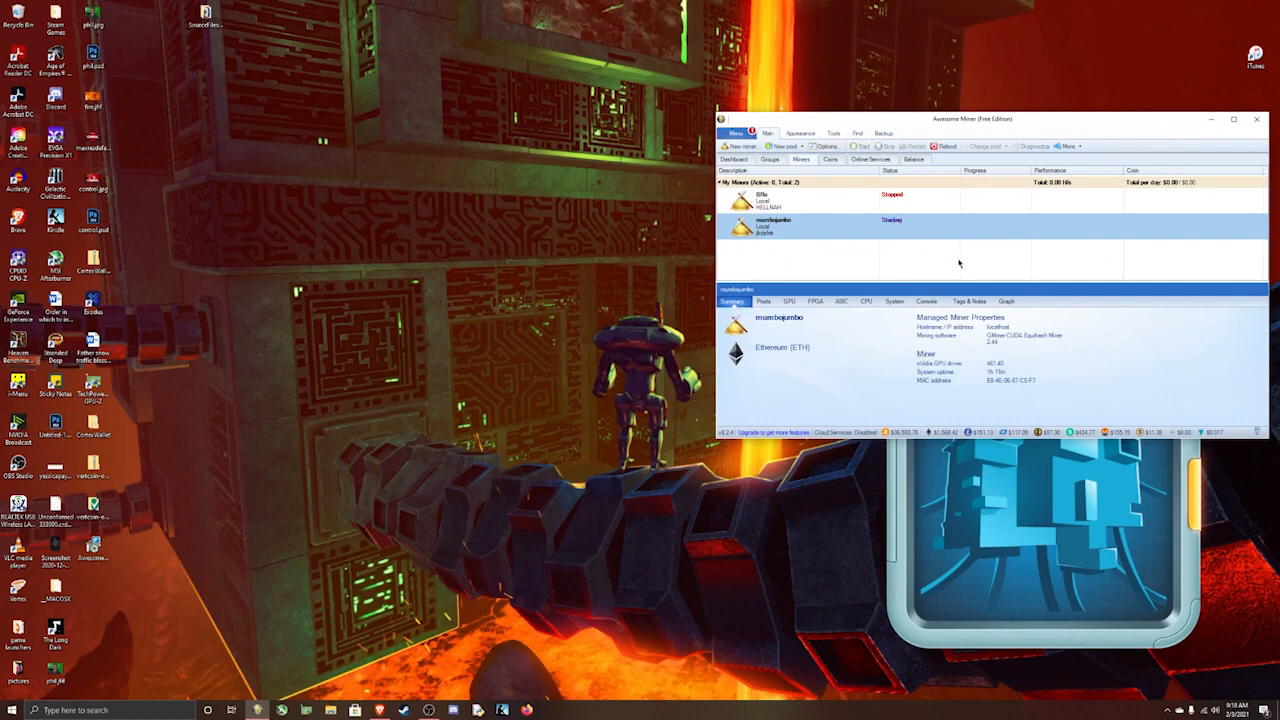
pyautogui.click(860, 146)
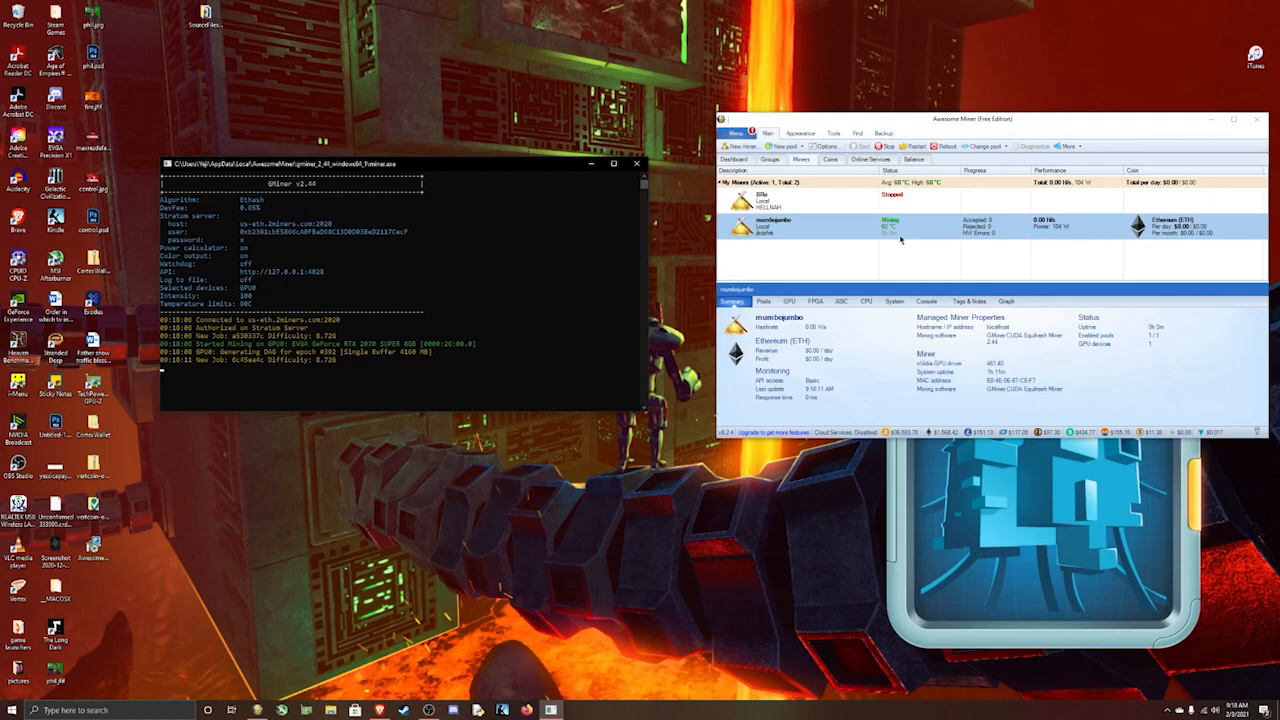
pyautogui.moveTo(924, 236)
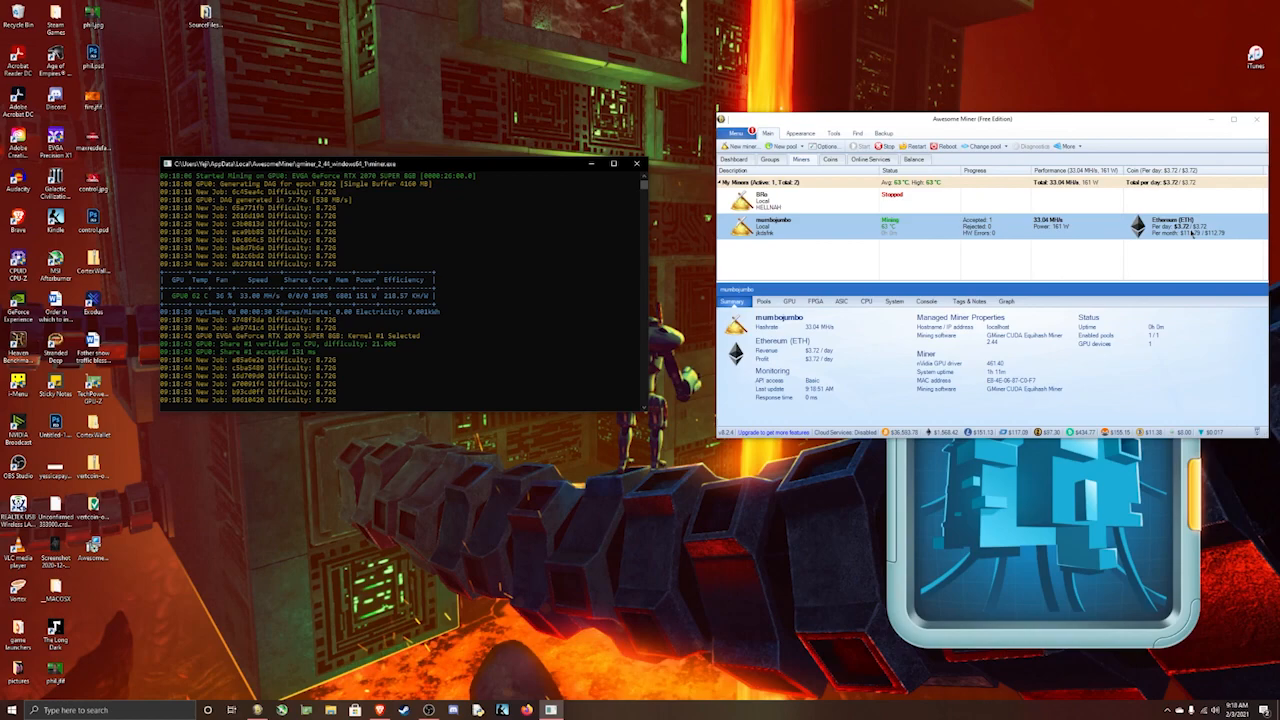
pyautogui.moveTo(1196, 236)
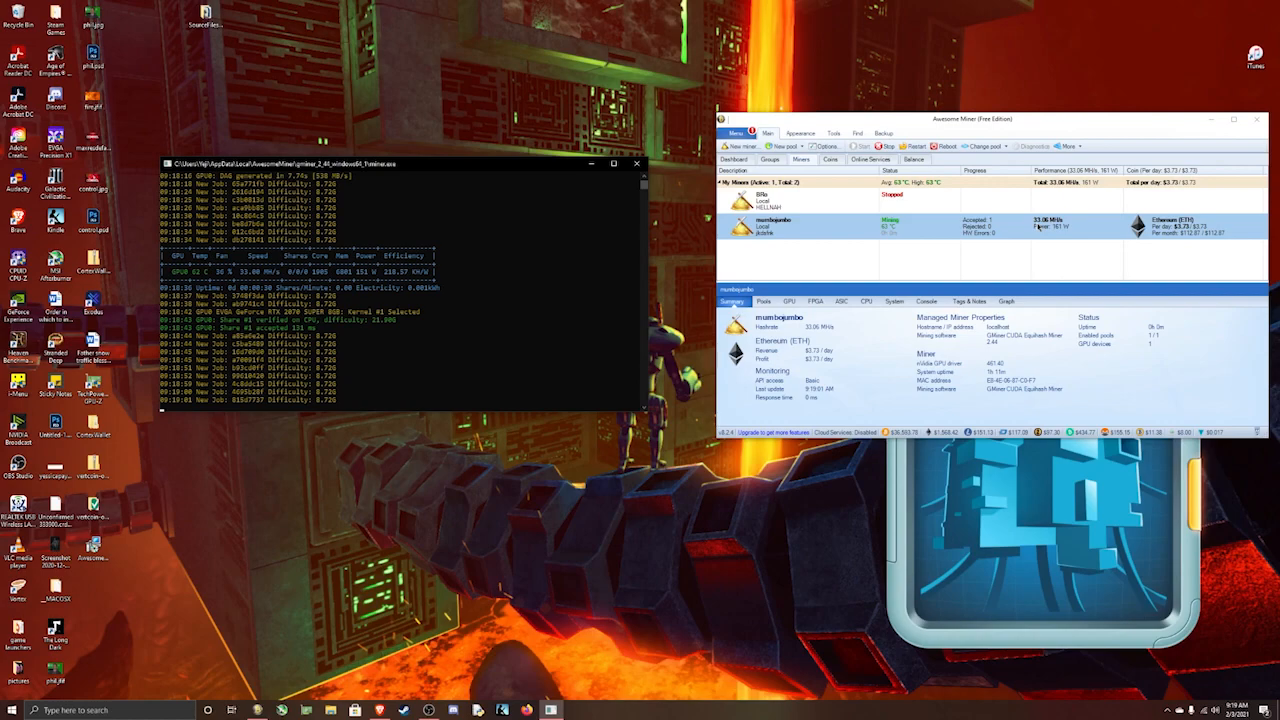
pyautogui.moveTo(1120, 214)
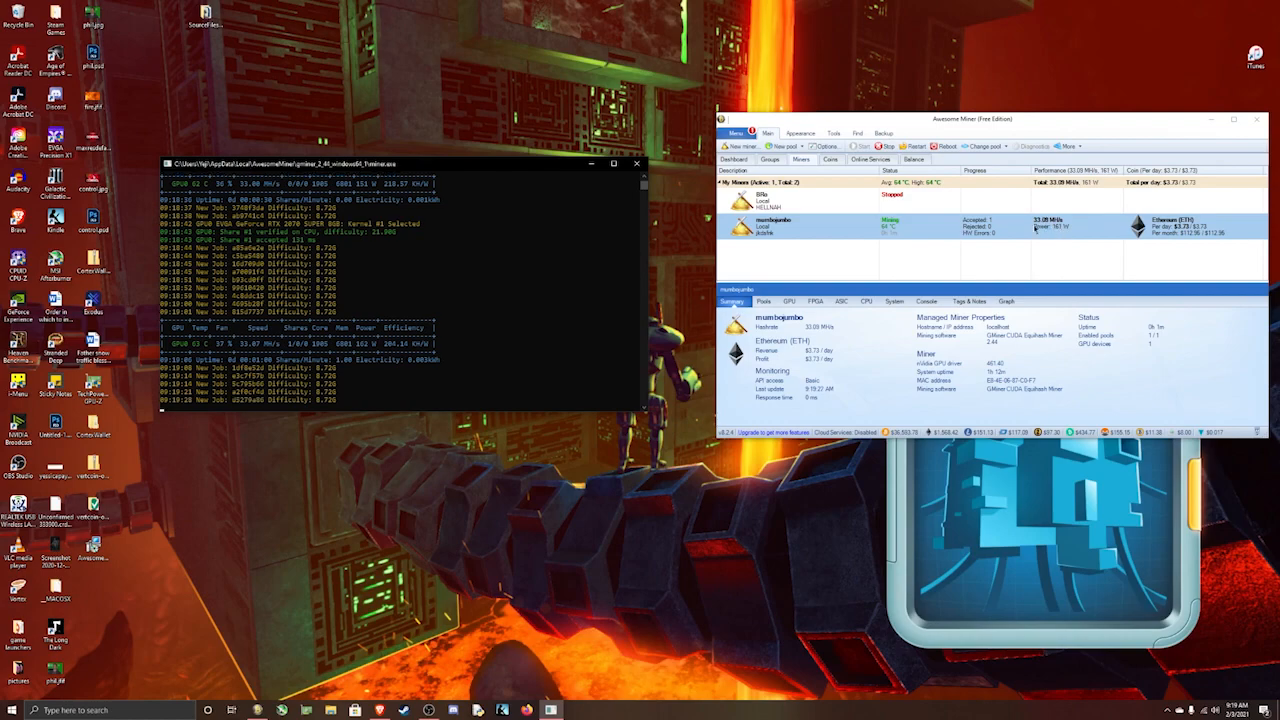
pyautogui.moveTo(1050, 232)
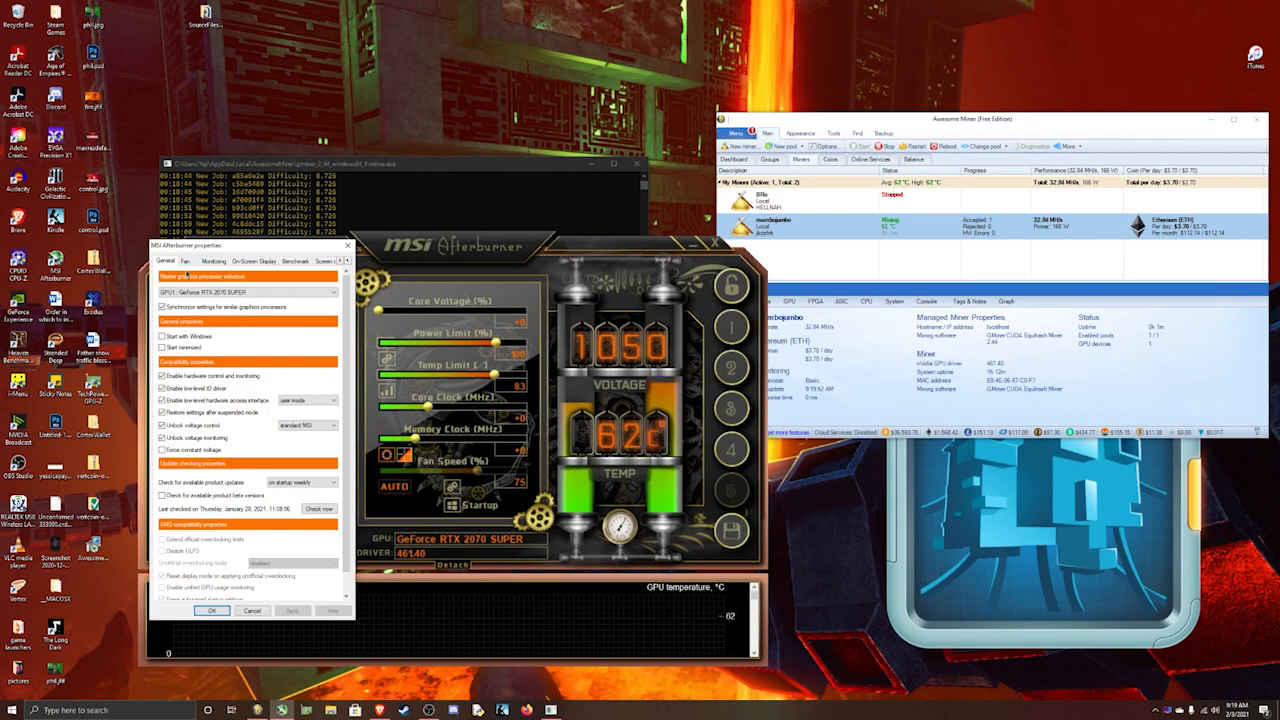
# Enable the custom fan curve on the Fan settings page and confirm with OK.
pyautogui.click(184, 260)
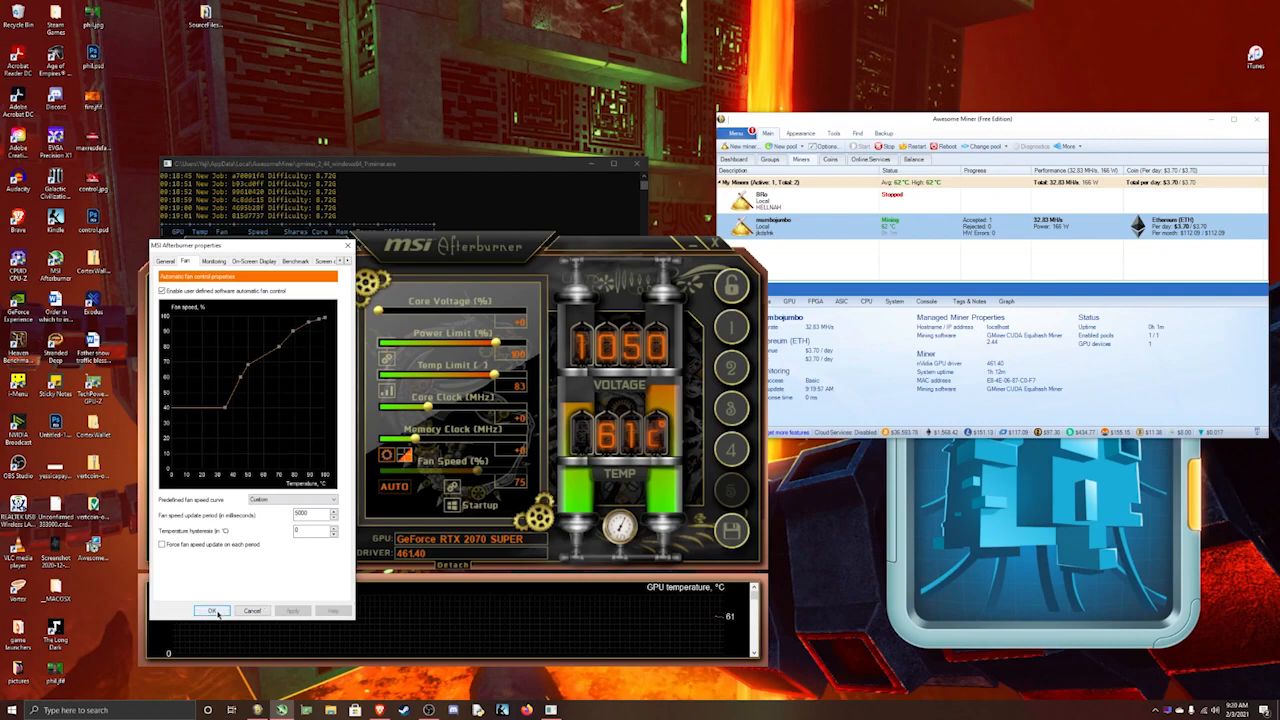
pyautogui.click(212, 612)
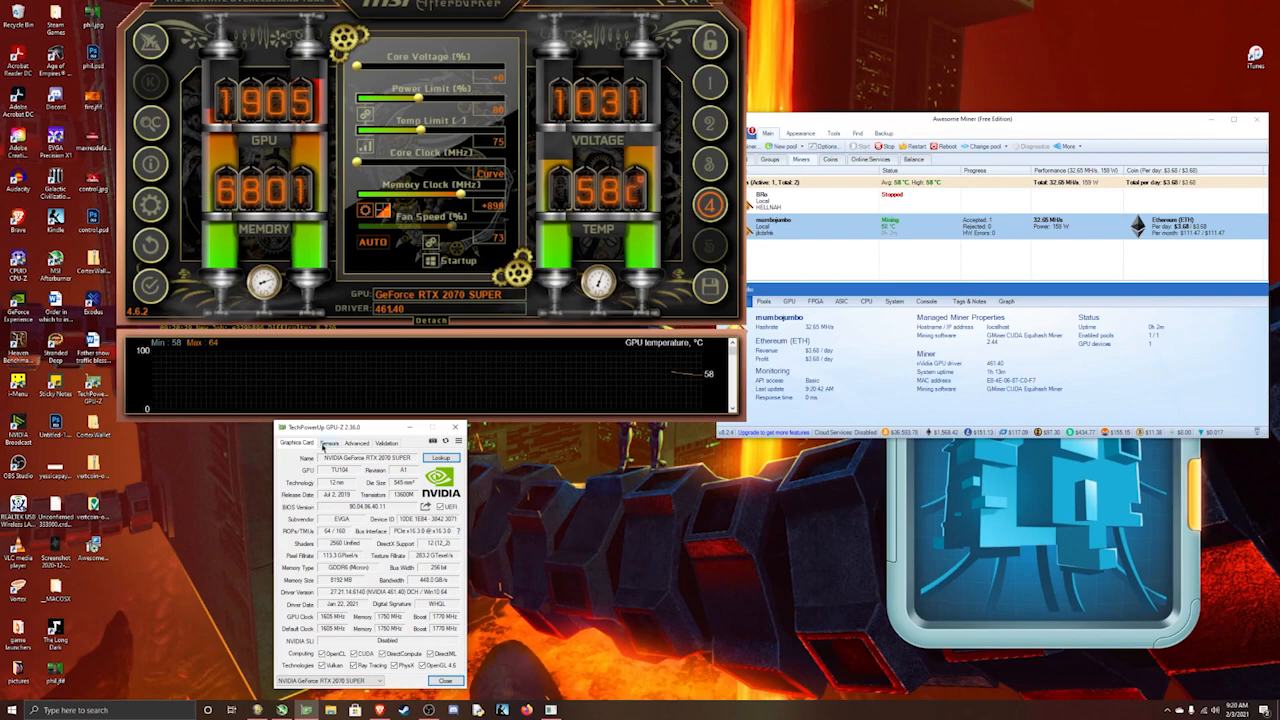
# Switch GPU-Z to the Sensors view showing the RTX 2070 Super's live power draw.
pyautogui.click(330, 442)
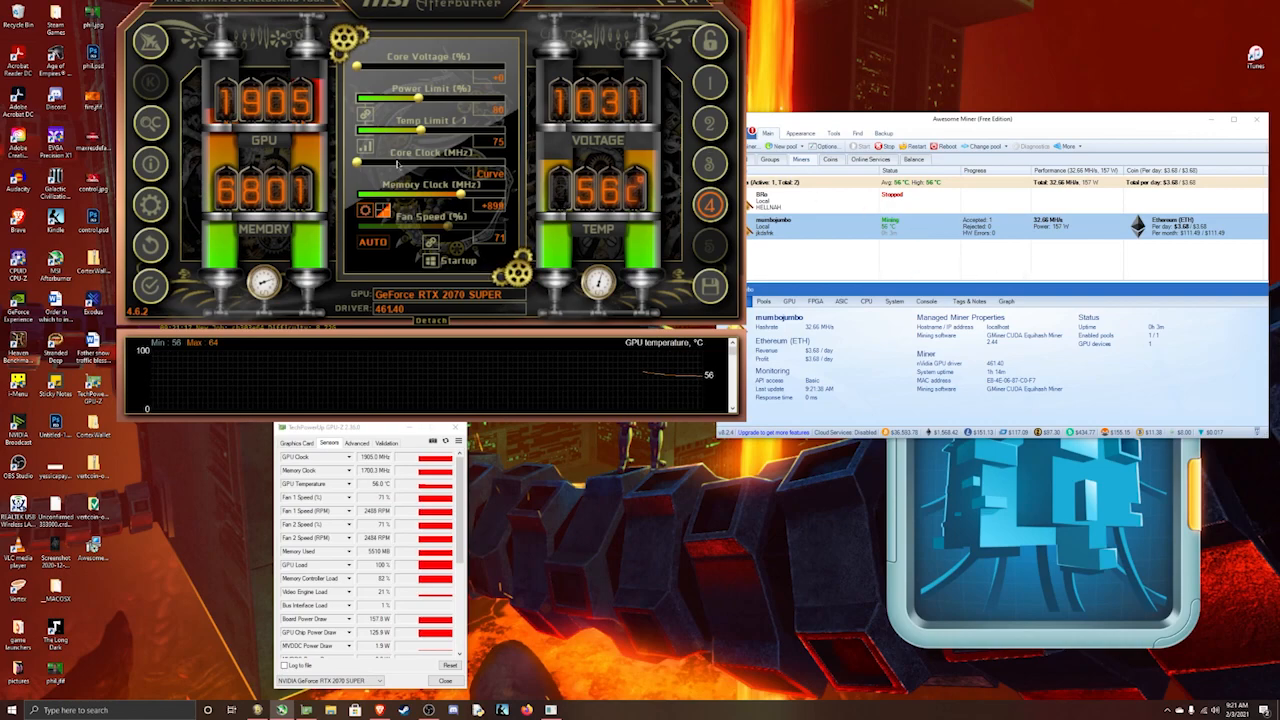
pyautogui.click(490, 176)
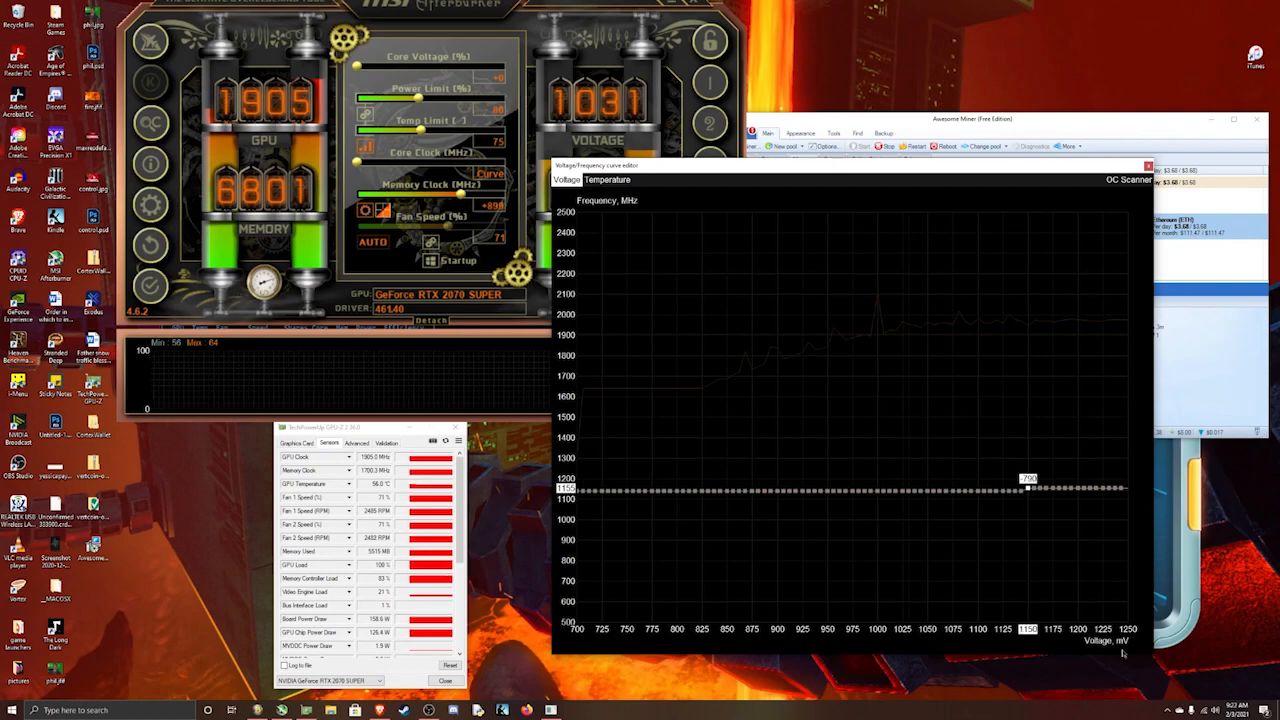
# Select the voltage point around 700 mV where the voltage-frequency curve flattens.
pyautogui.click(1148, 166)
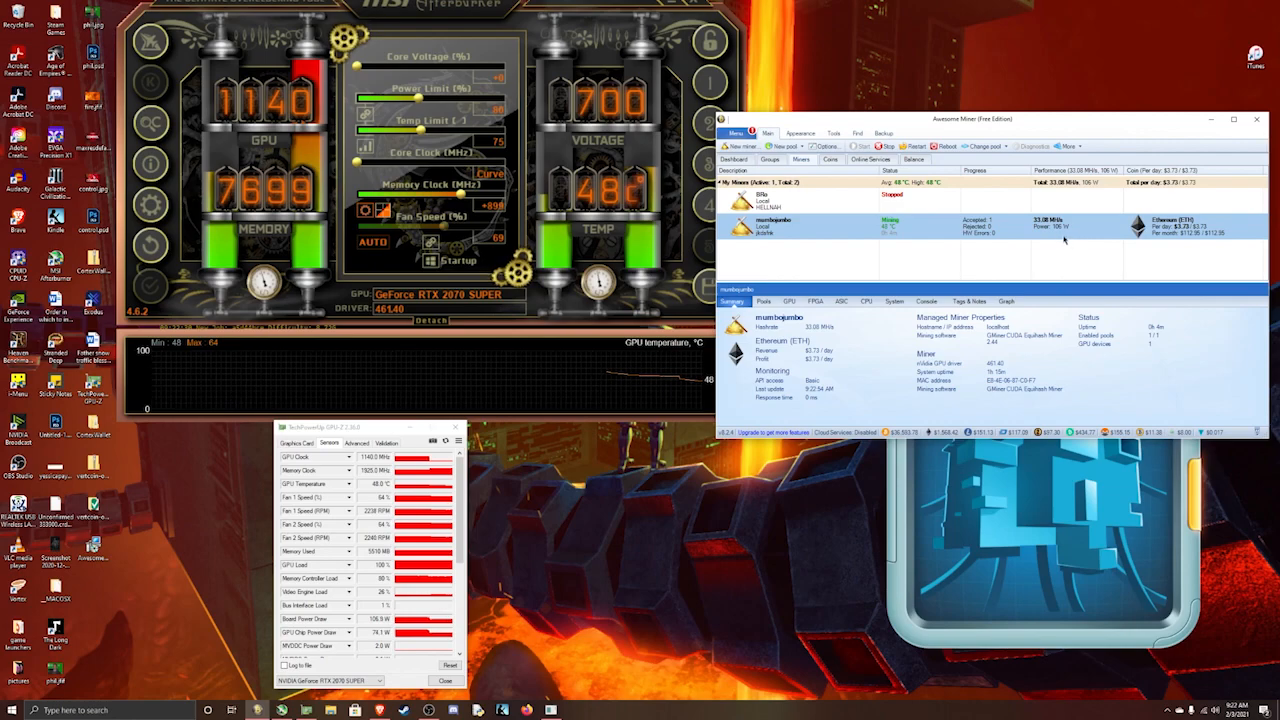
pyautogui.moveTo(1052, 228)
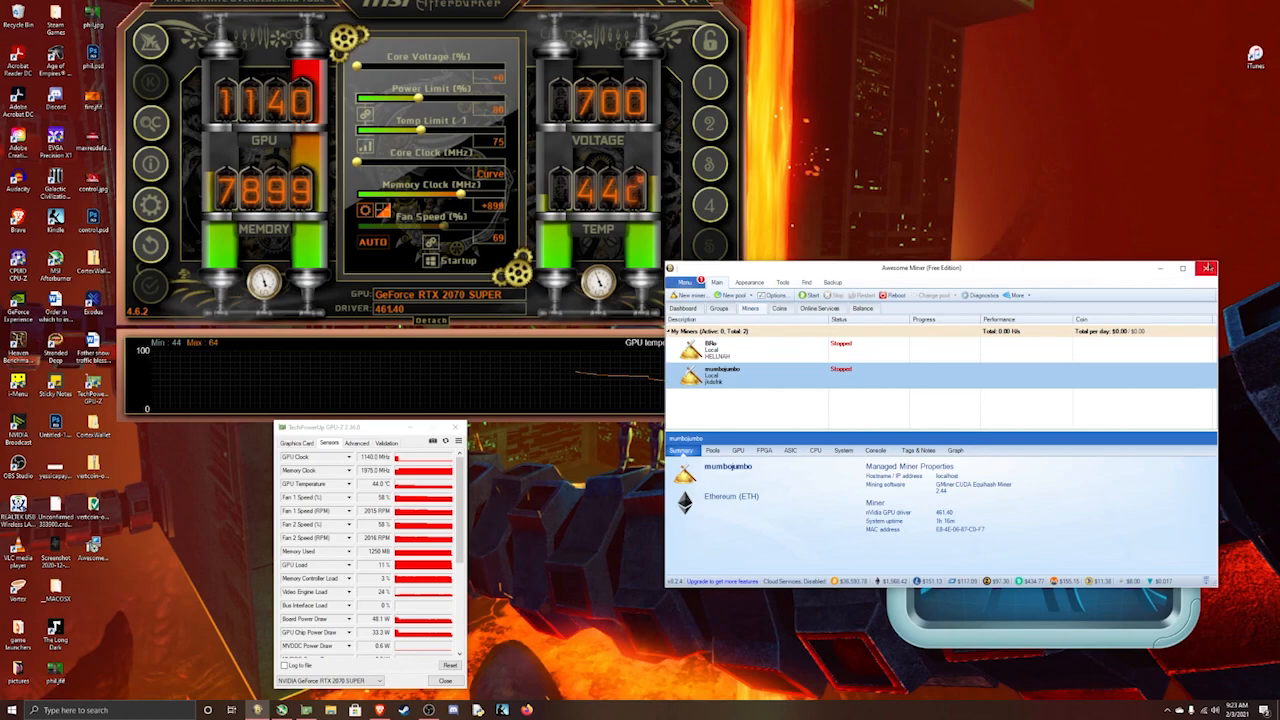
# Close the Awesome Miner window, leaving only the desktop.
pyautogui.click(1208, 268)
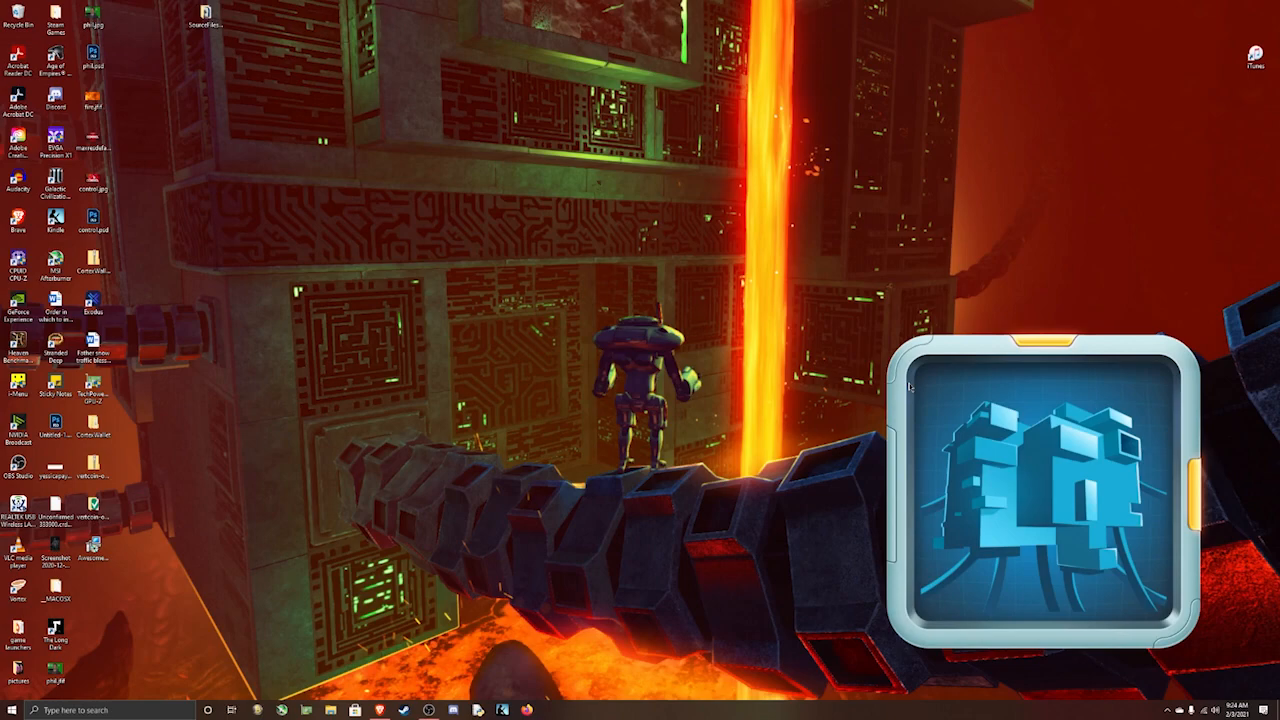
pyautogui.moveTo(496, 500)
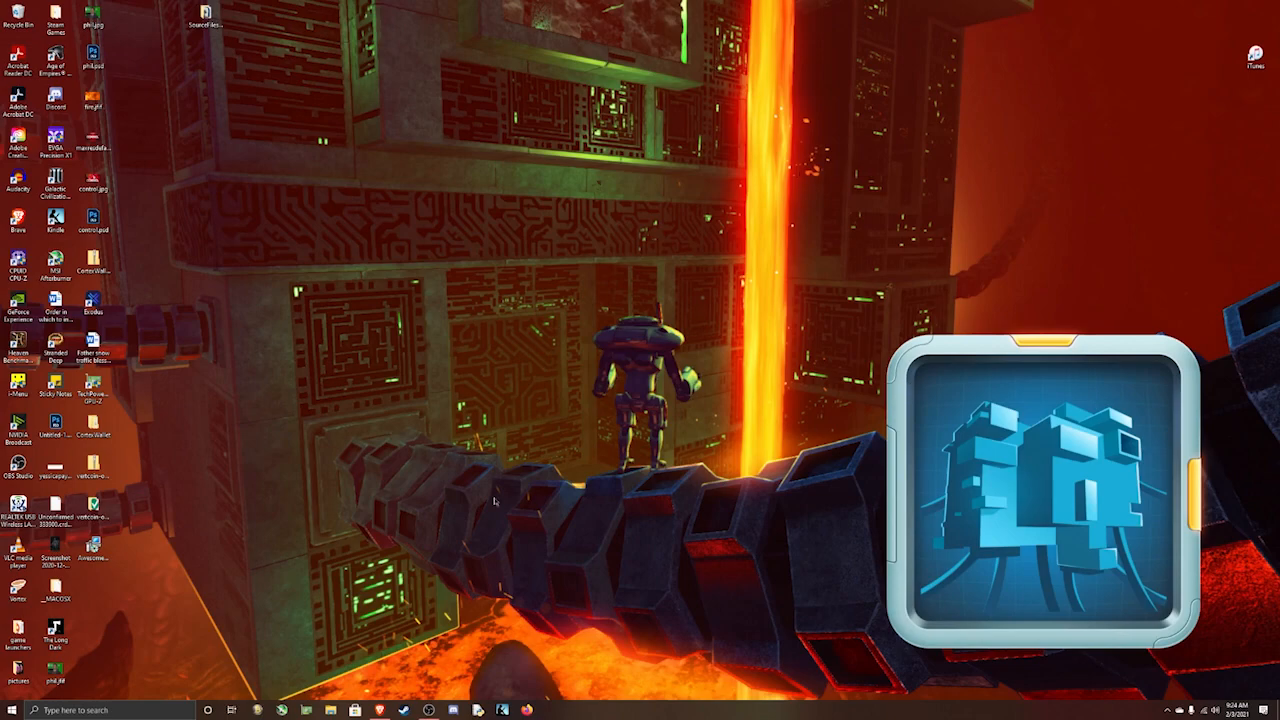